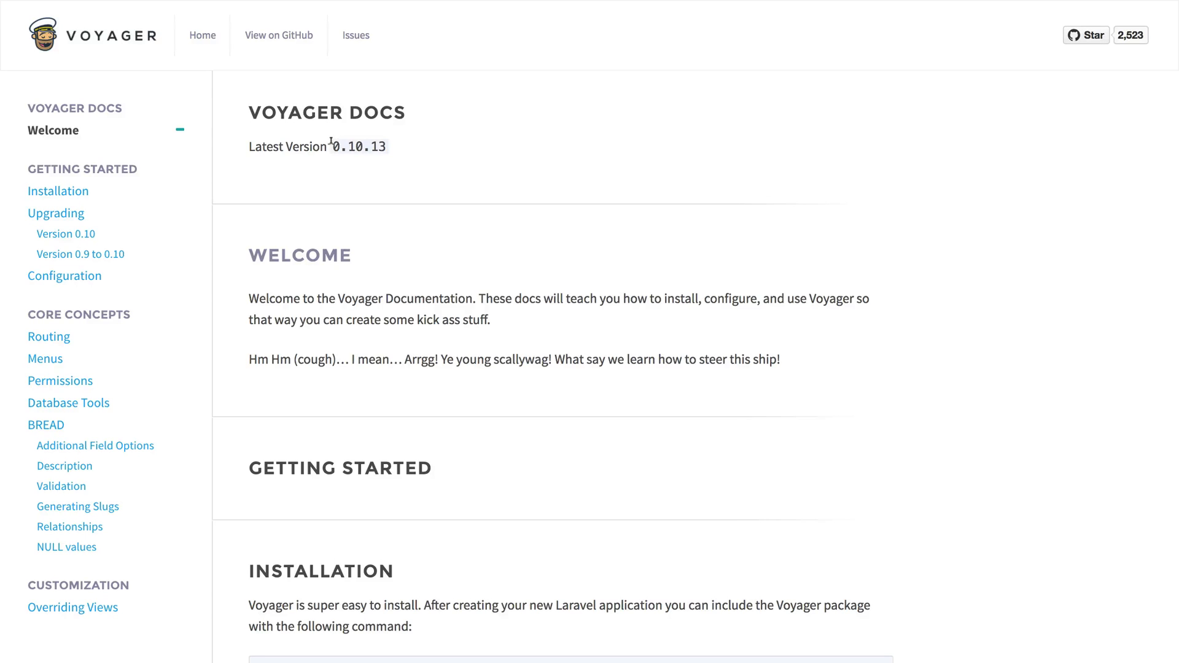
- Create the Laravel project 'explore' with composer create-project, then cd into it and run subl
scroll("down", 3)
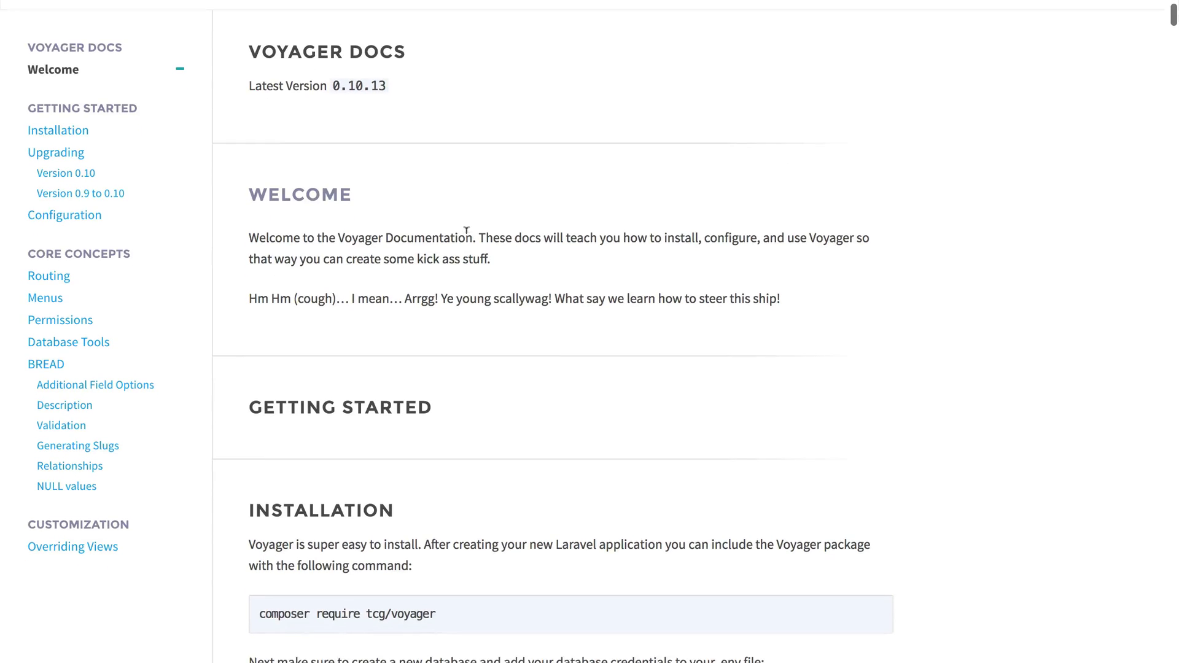
scroll("down", 3)
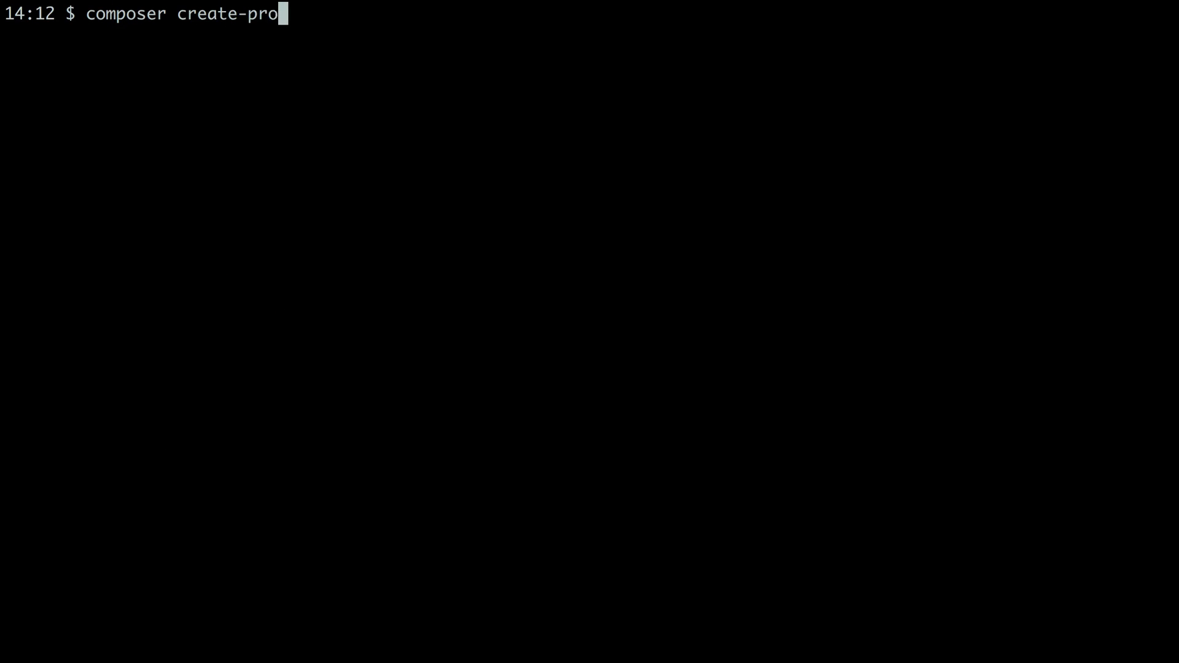
type("ject laravel/.")
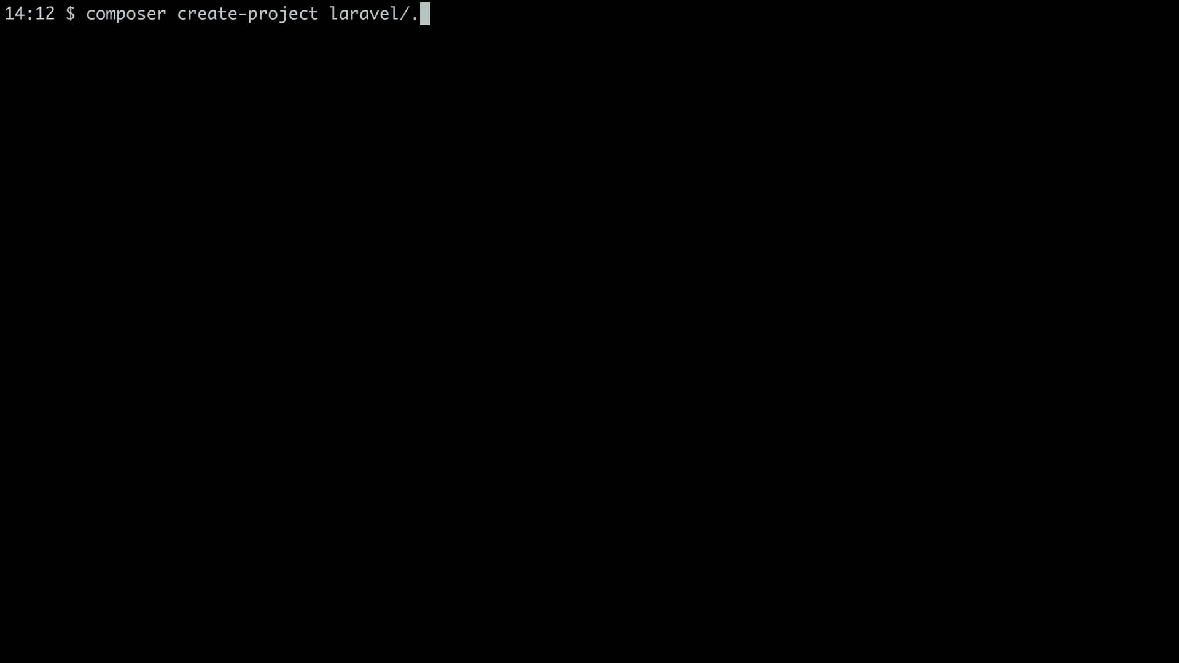
type("laravel")
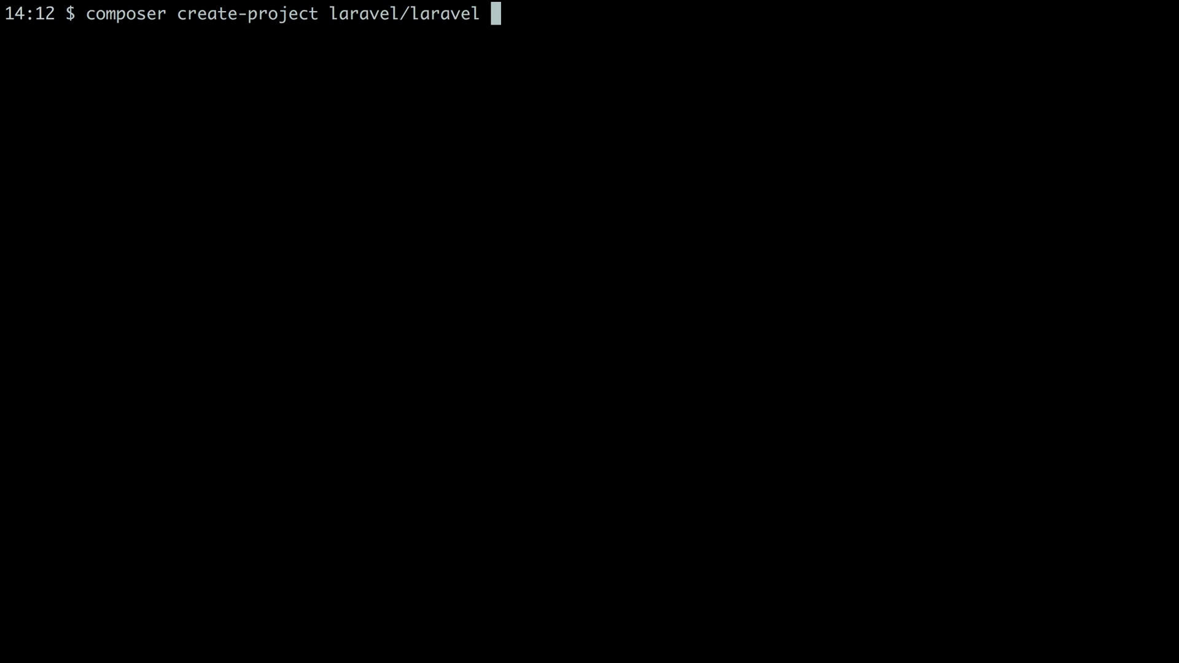
type("explore")
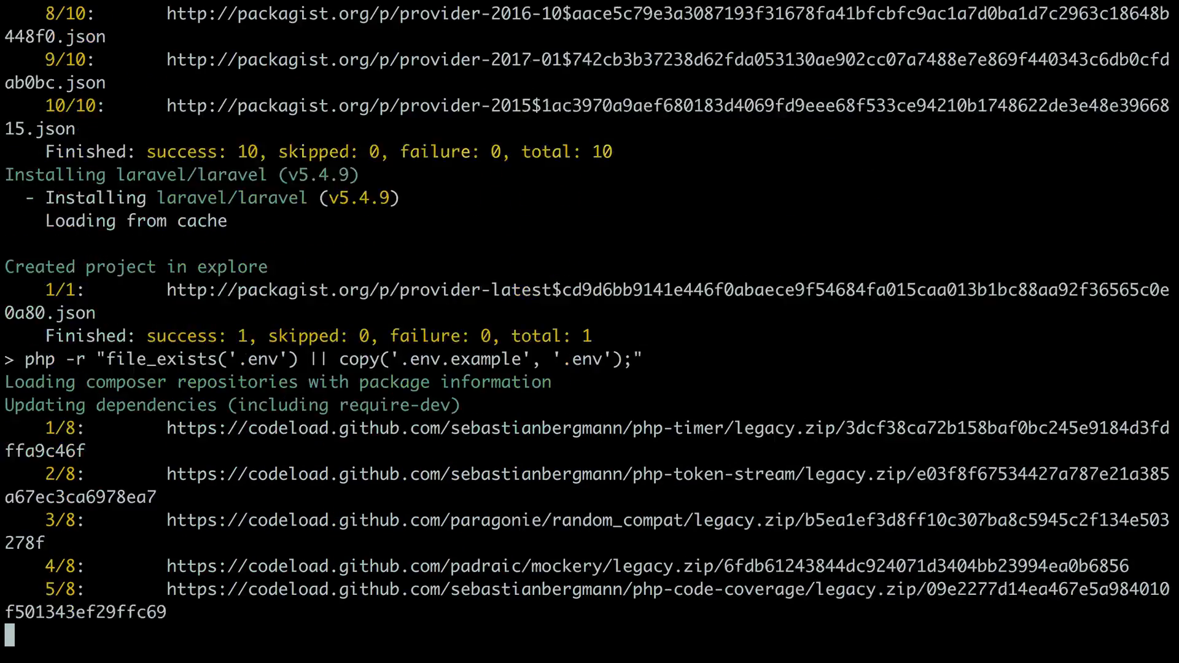
scroll("down", 3)
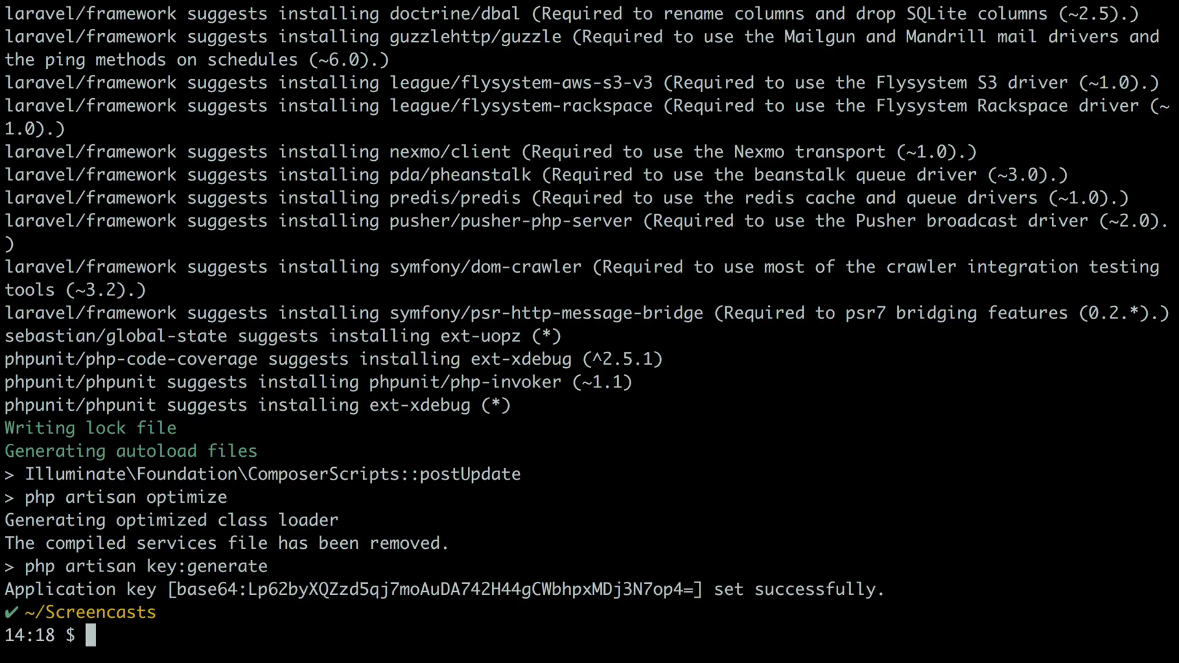
type("cd explore/")
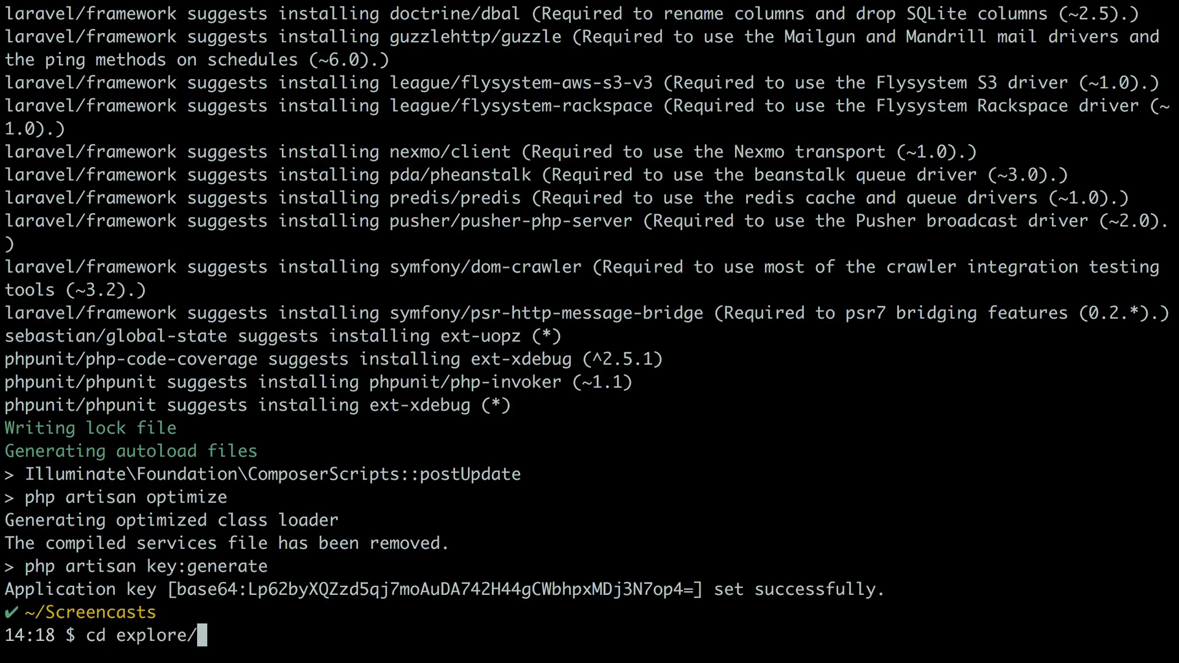
type("subl")
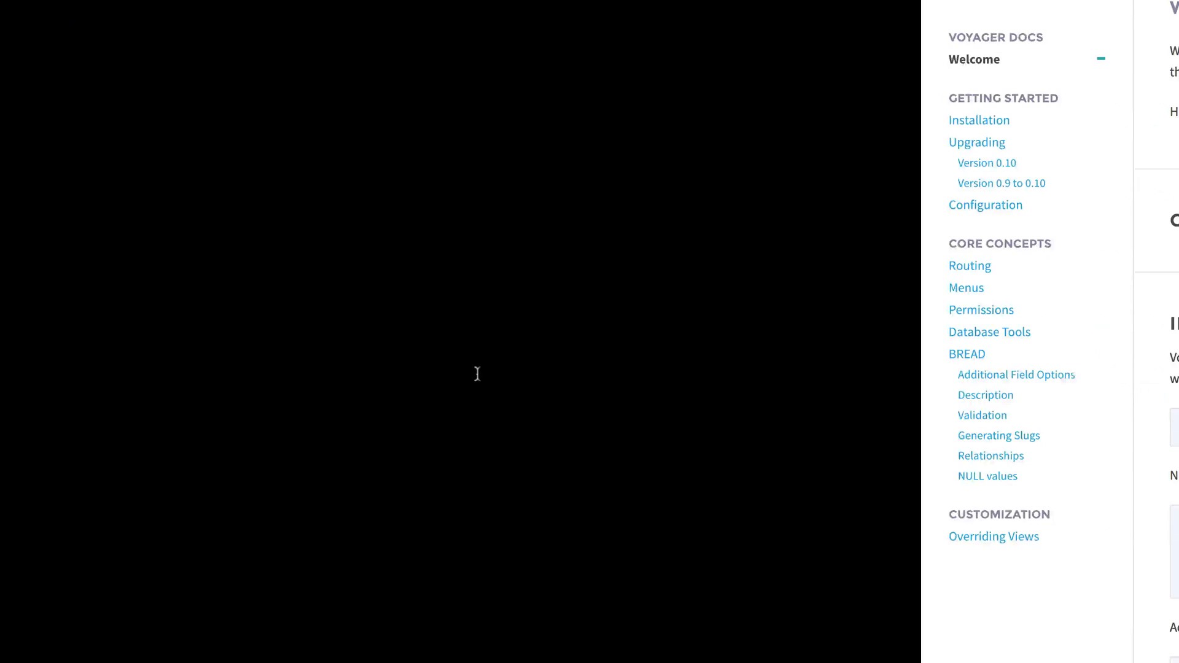
- Install tcg/voyager into the explore project with composer require
left_click(979, 120)
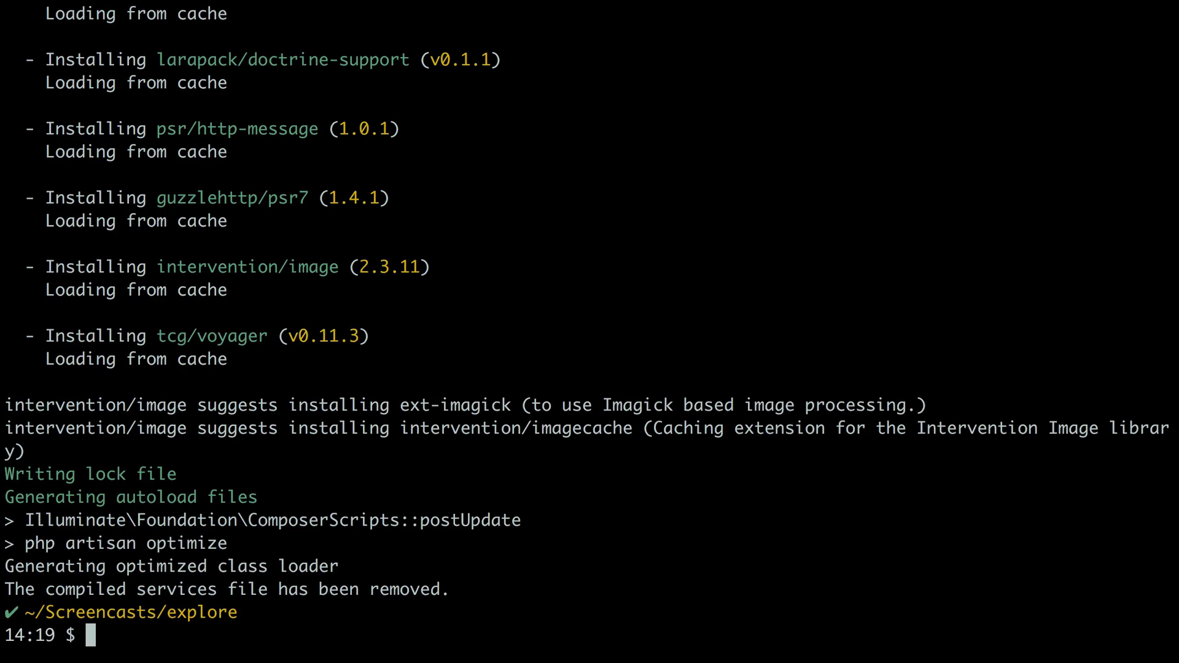
key("cmd+tab")
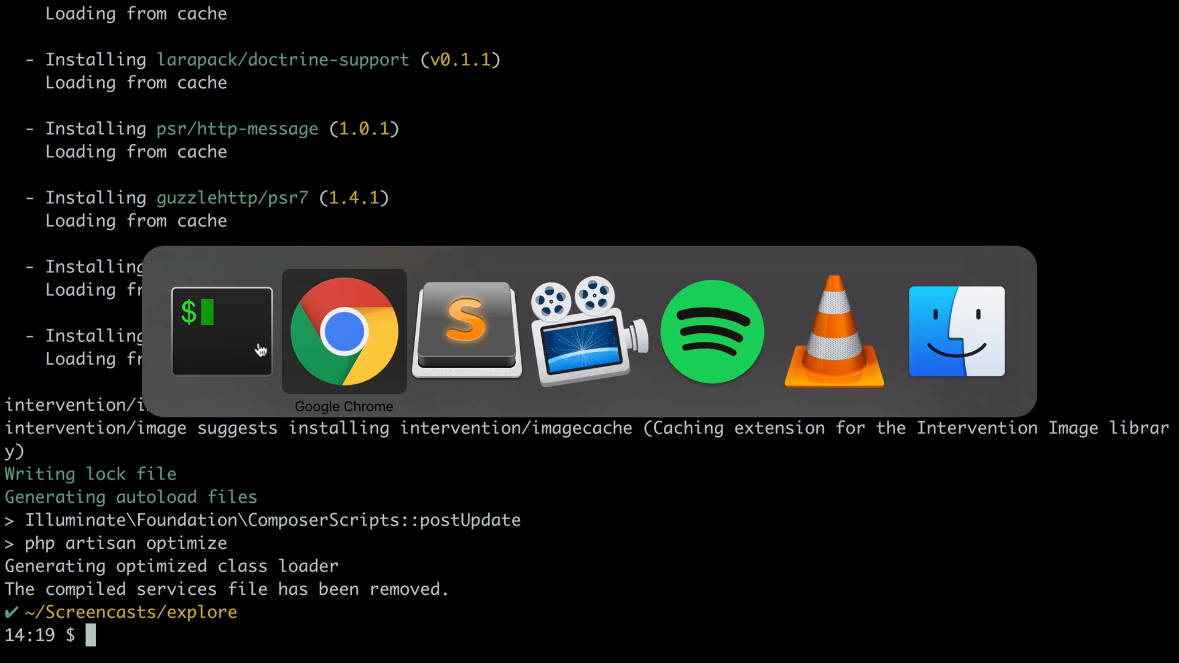
- Load explore.dev to confirm the Laravel welcome page, then return to the Voyager docs' database step
left_click(344, 332)
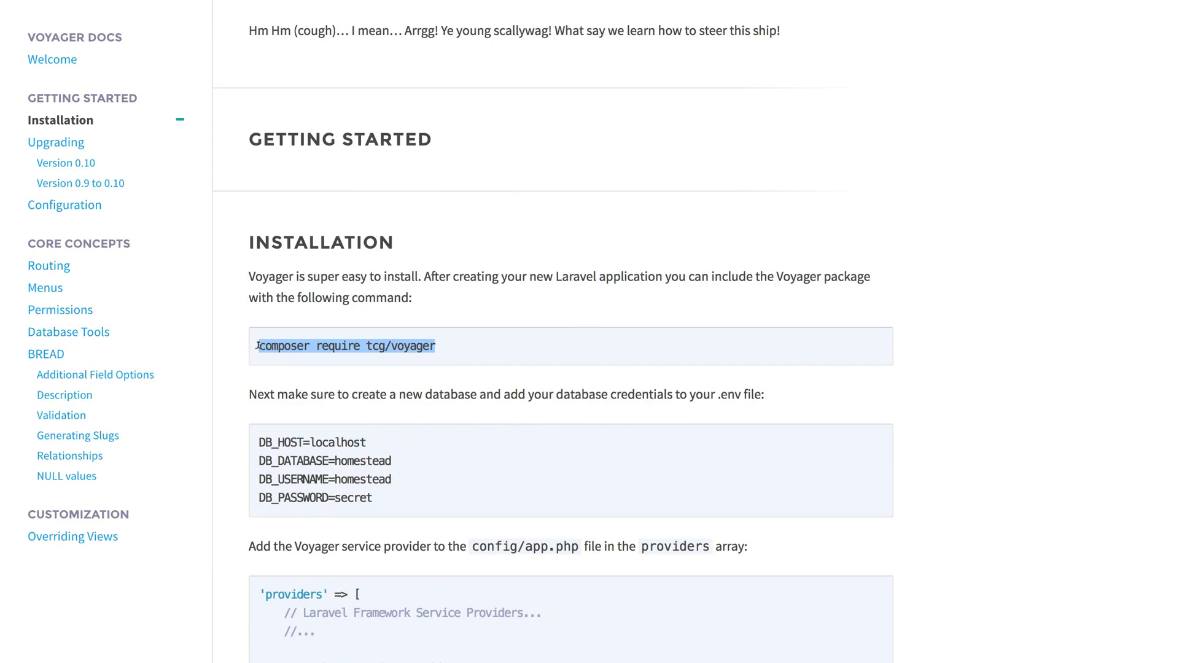
type("explore.dev")
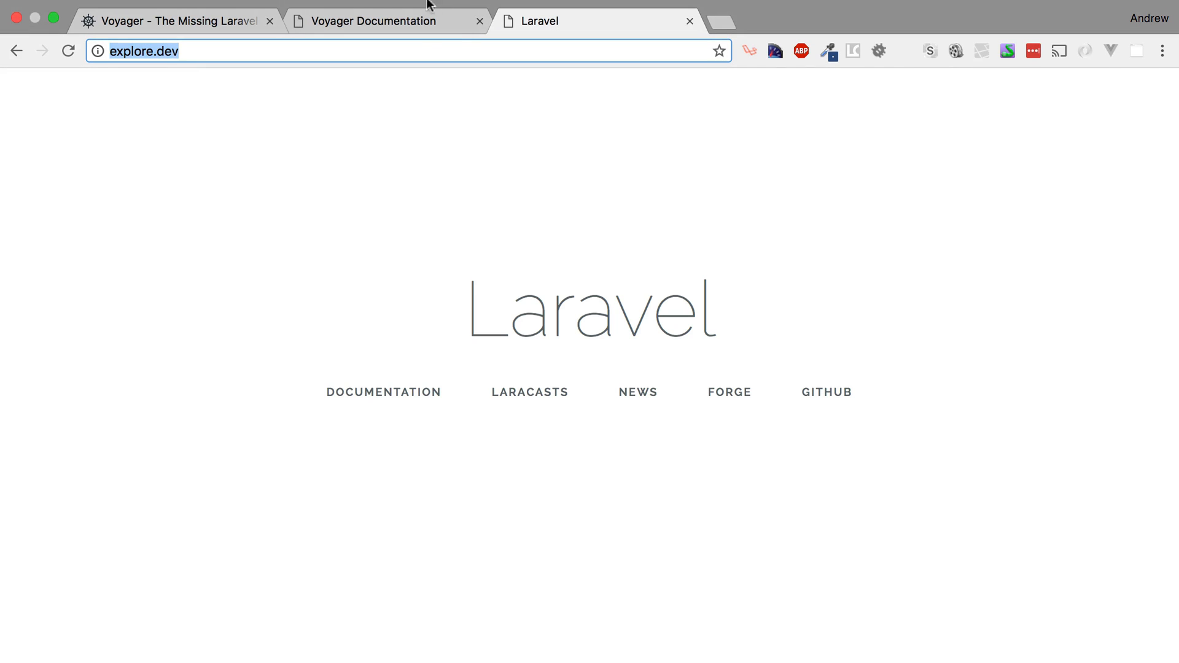
left_click(373, 21)
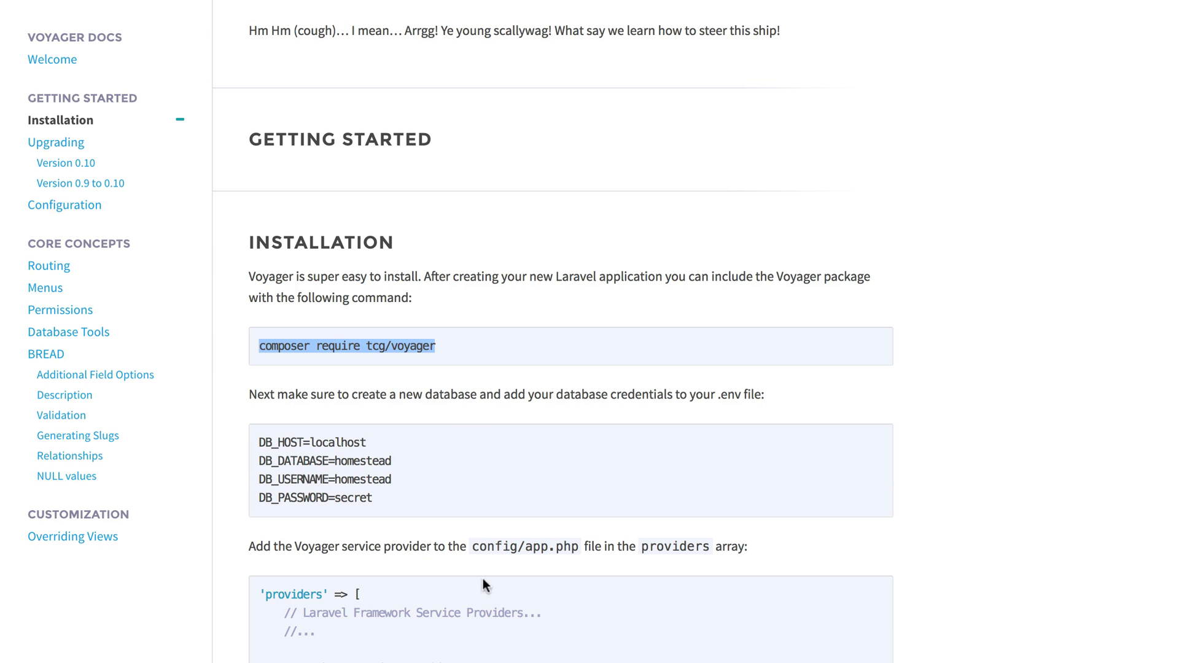
scroll("down", 3)
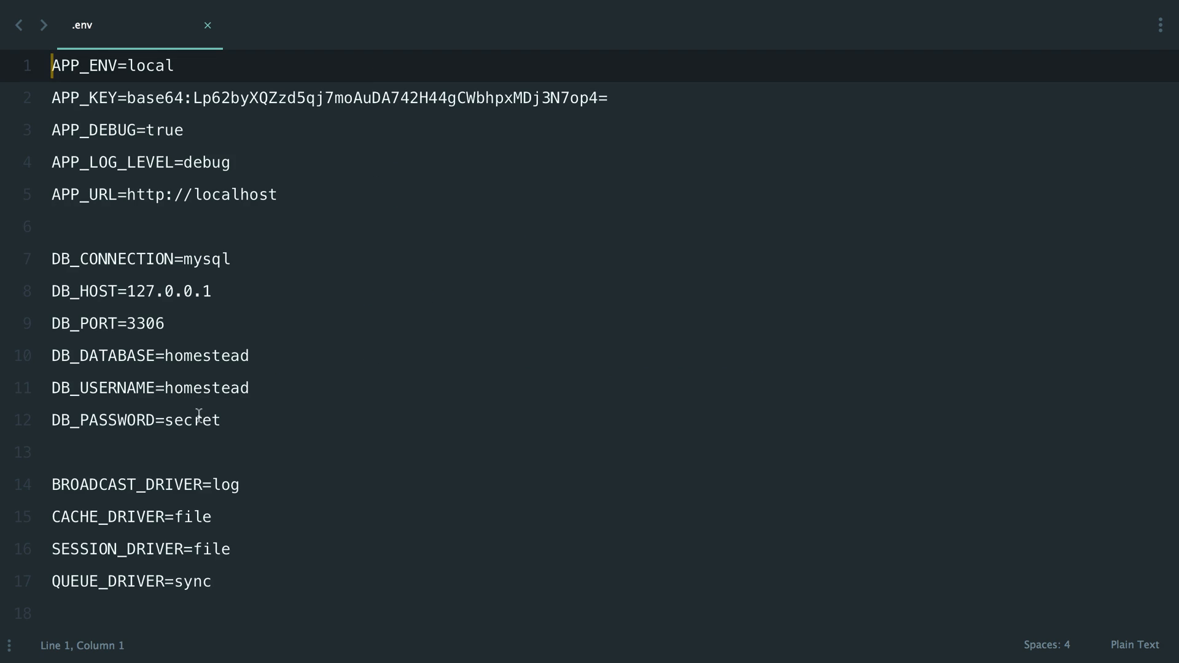
- Change DB_DATABASE from homestead to explore and DB_USERNAME to root in .env
double_click(206, 355)
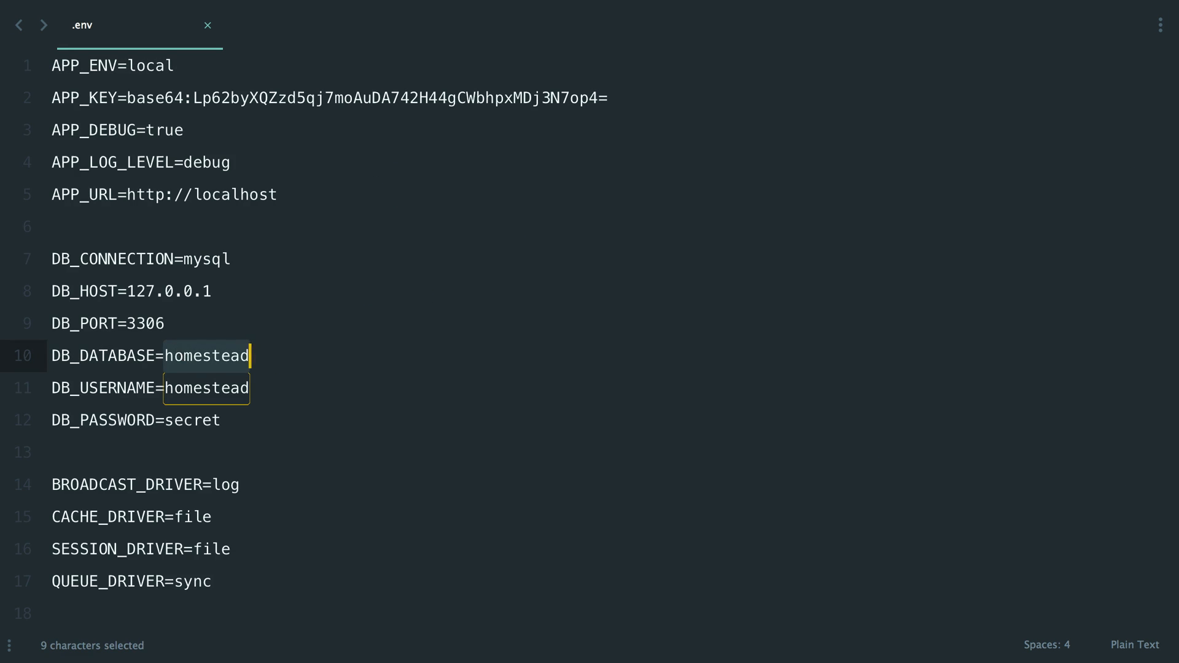
type("explore")
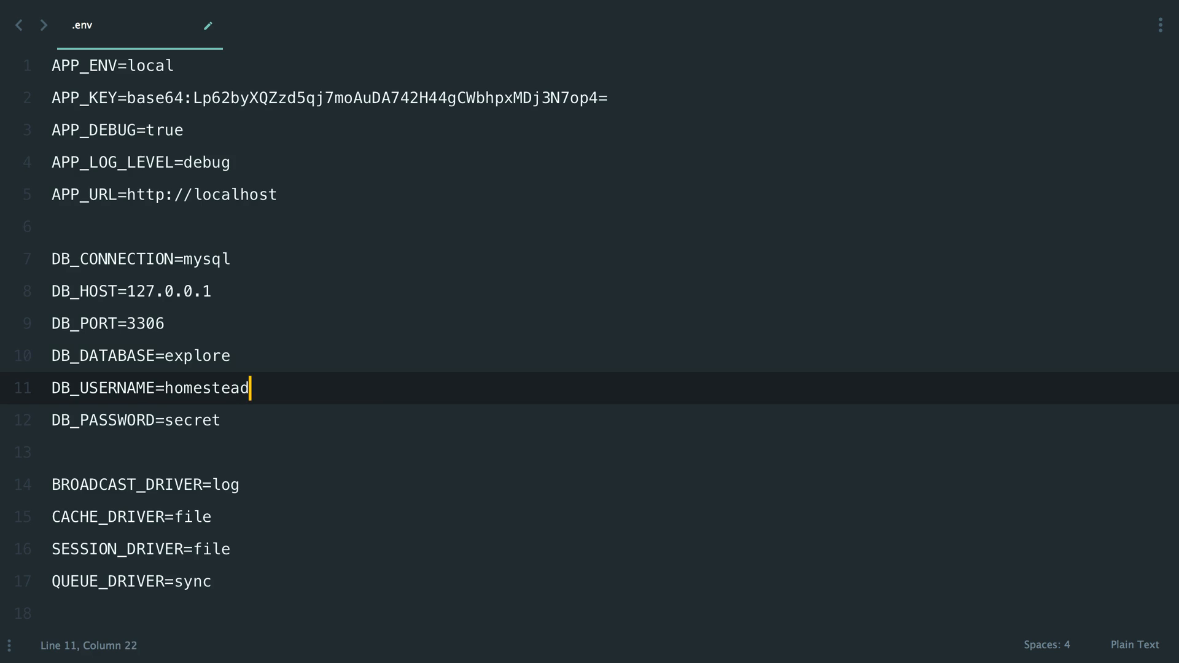
type("root")
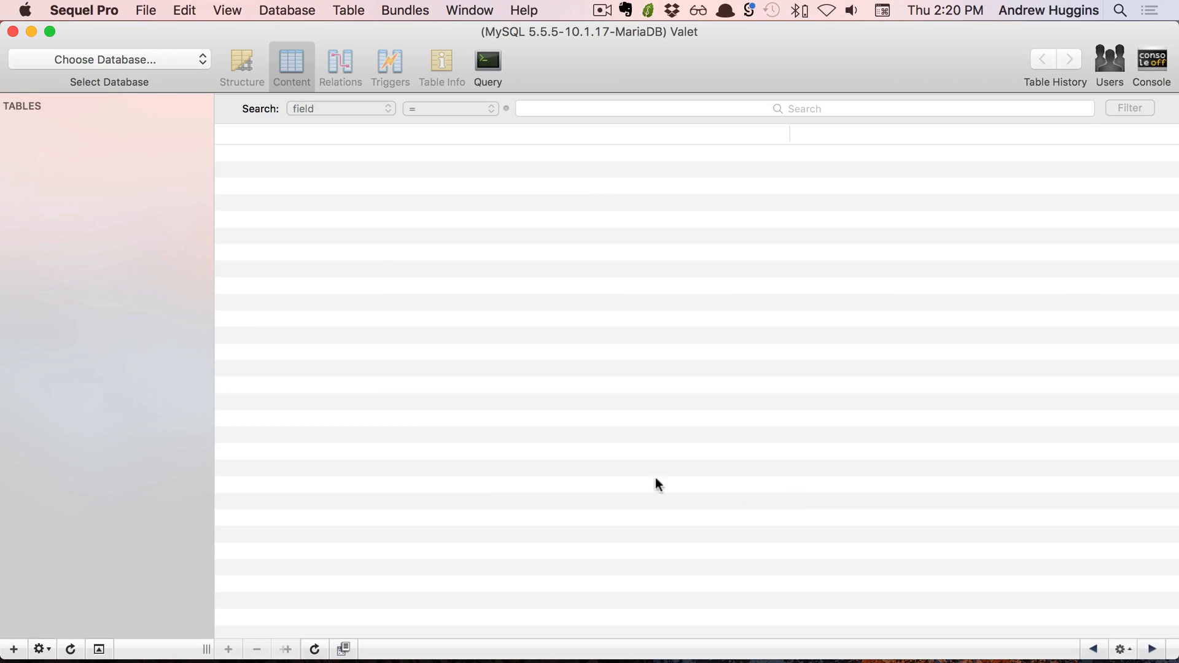
- Select the explore database in Sequel Pro and review root's user privileges
left_click(109, 59)
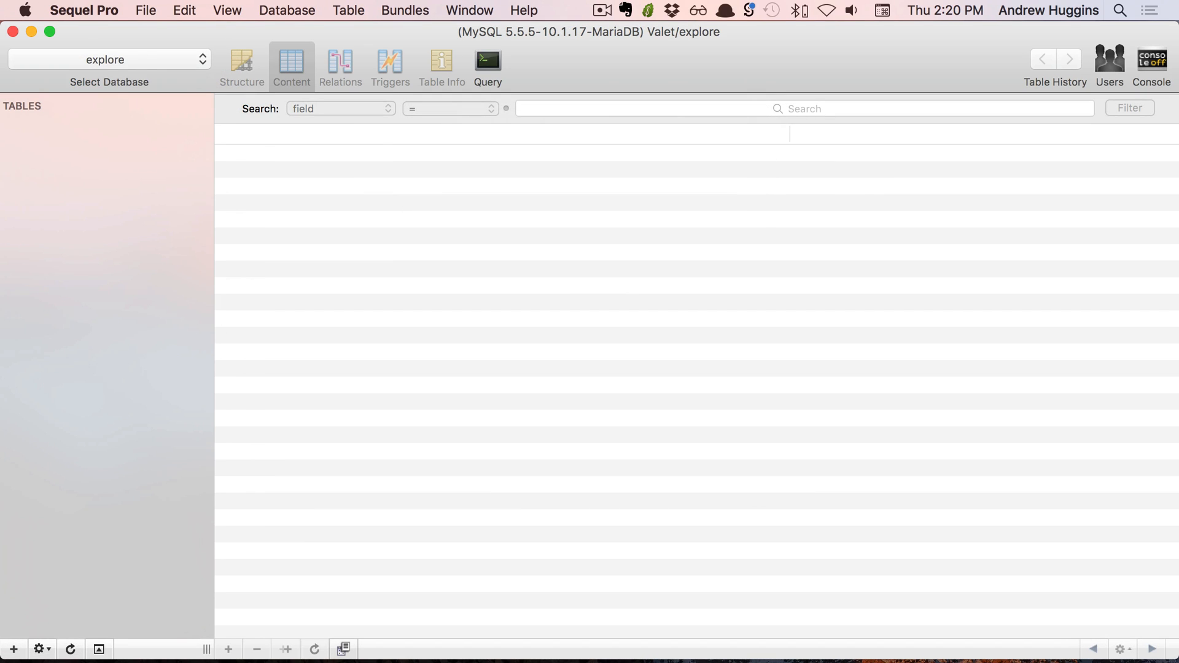
left_click(1109, 61)
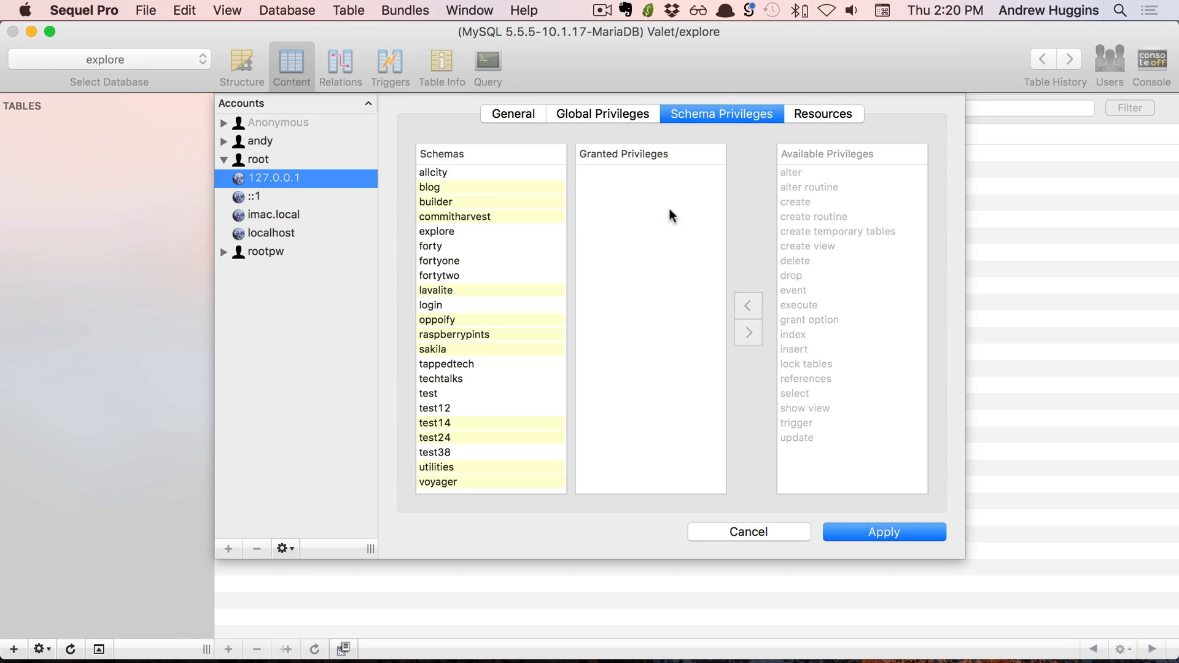
mouse_move(459, 279)
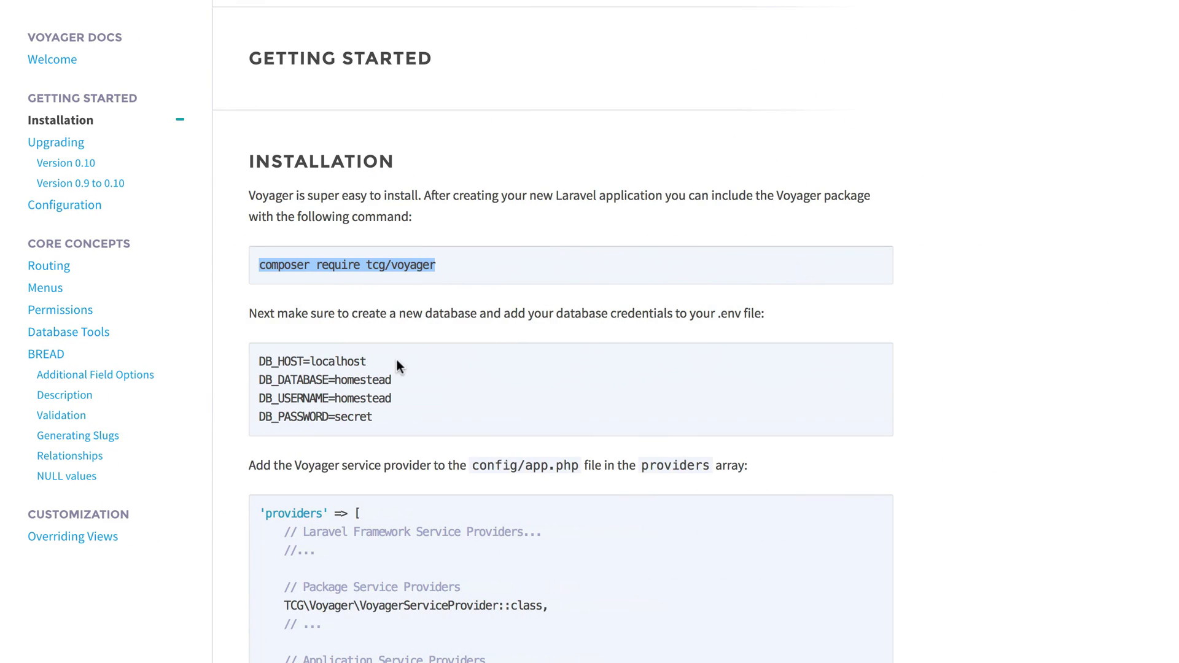
- Empty DB_PASSWORD in .env and register VoyagerServiceProvider in config/app.php, saved
scroll("down", 3)
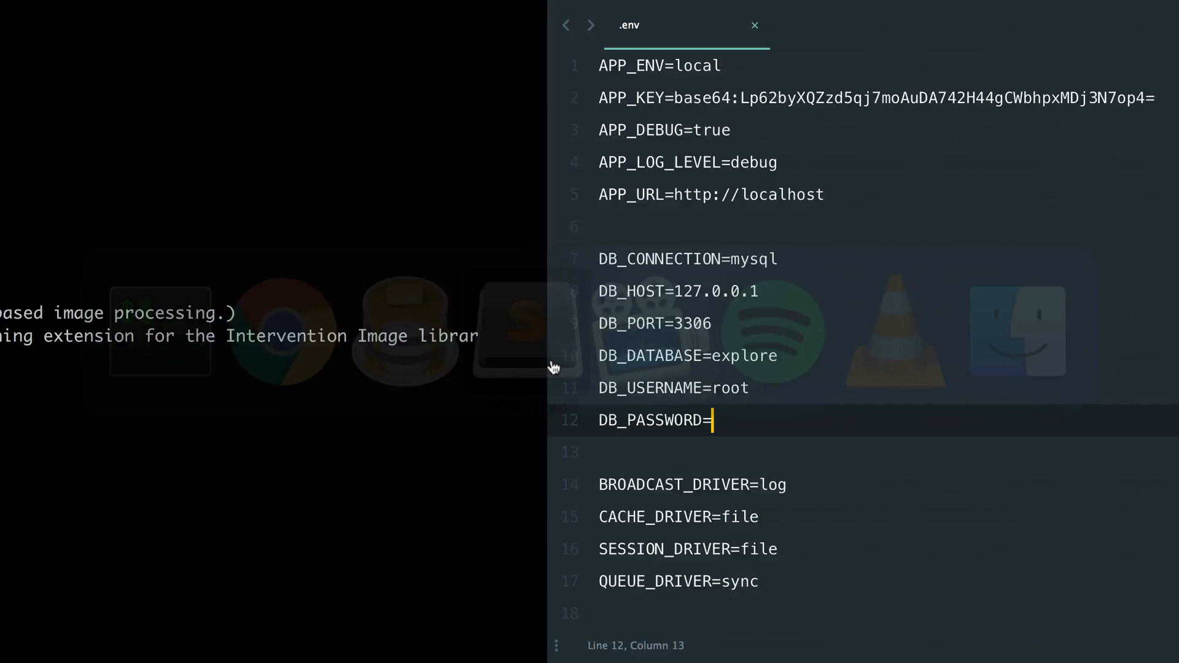
type("app.php")
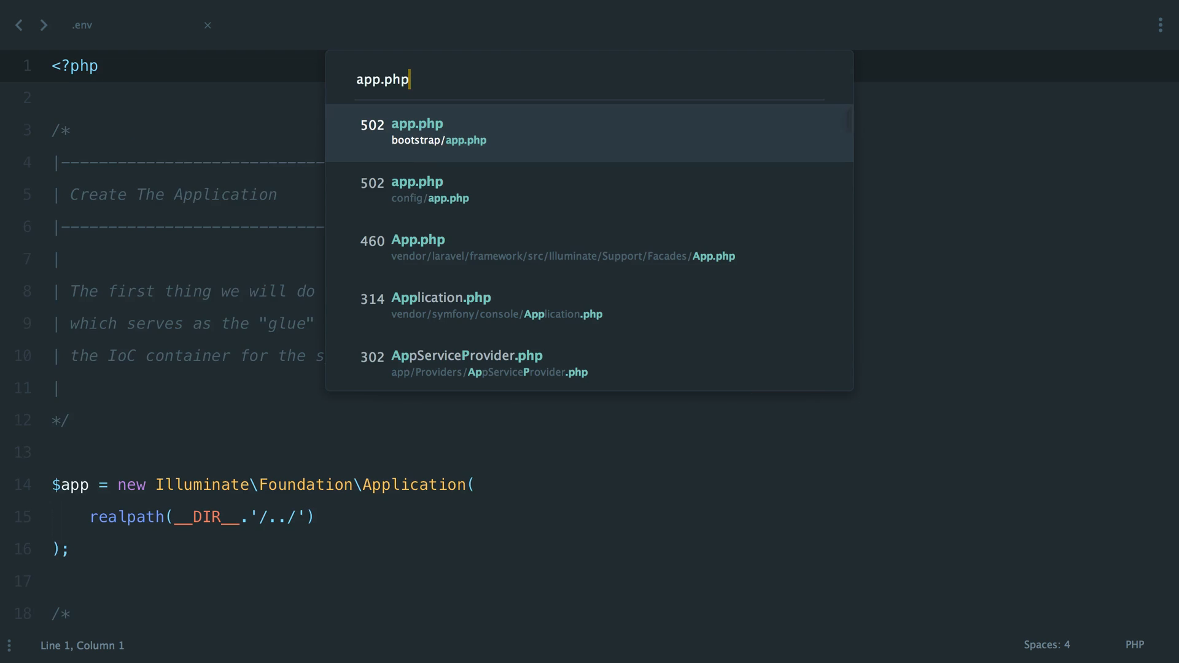
left_click(418, 133)
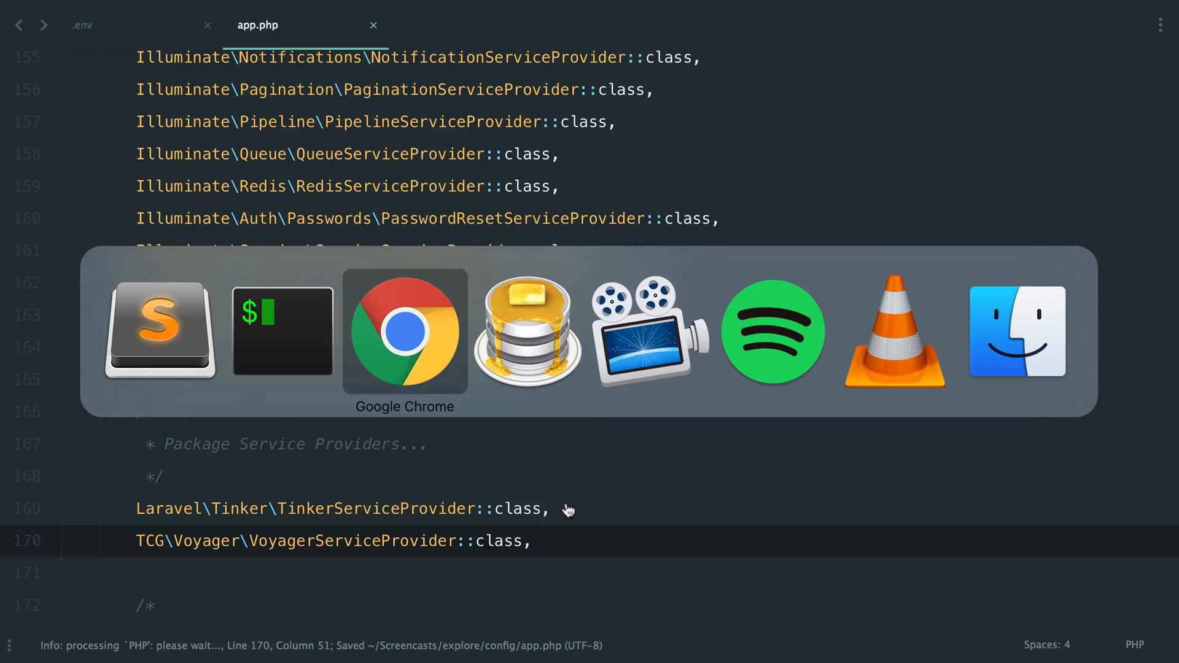
- Start MySQL with mysql.server start and enter php artisan voyager:install --with-dummy
left_click(405, 332)
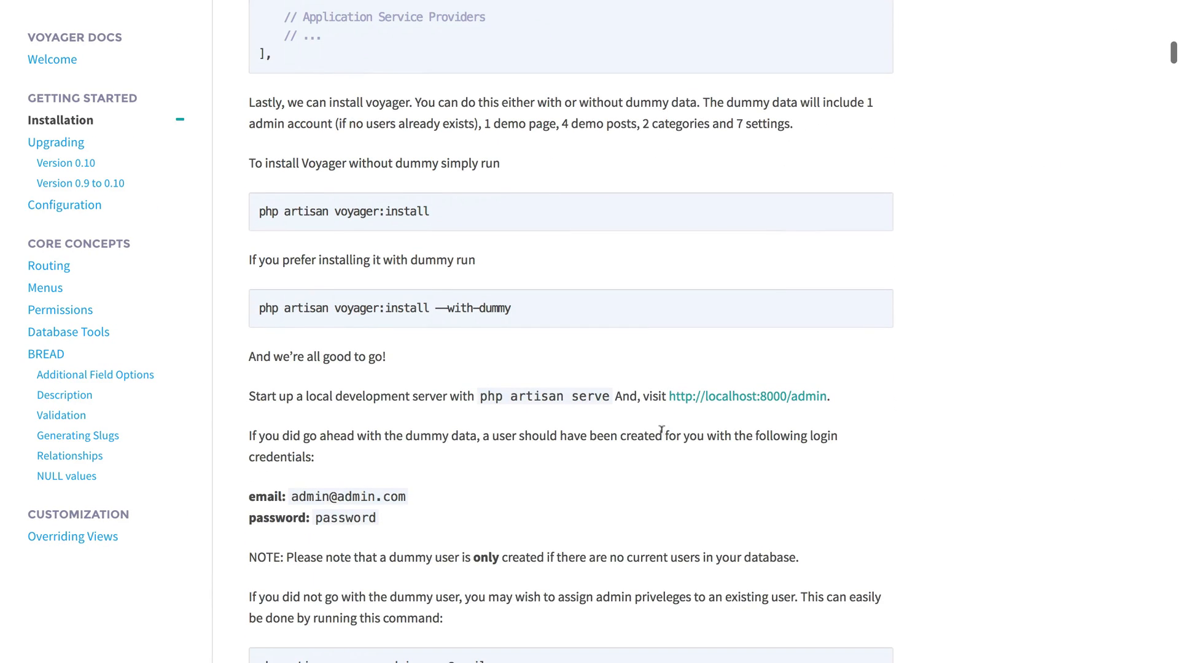
mouse_move(379, 314)
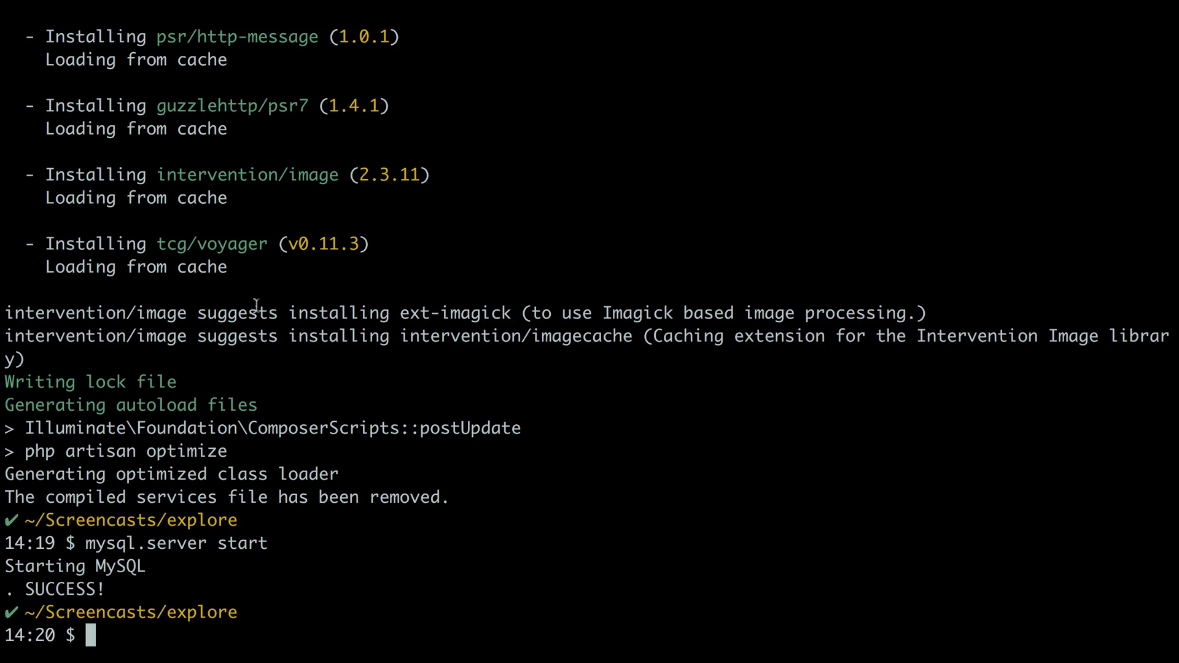
type("php artisan voyager:install --with-dummy")
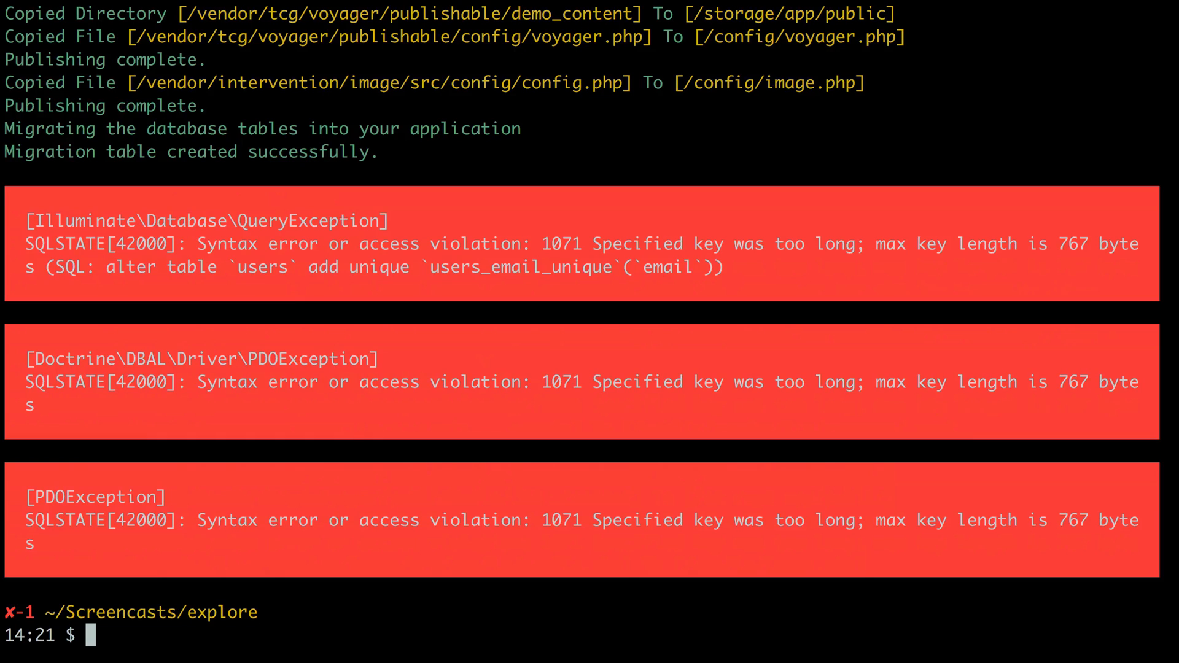
mouse_move(489, 318)
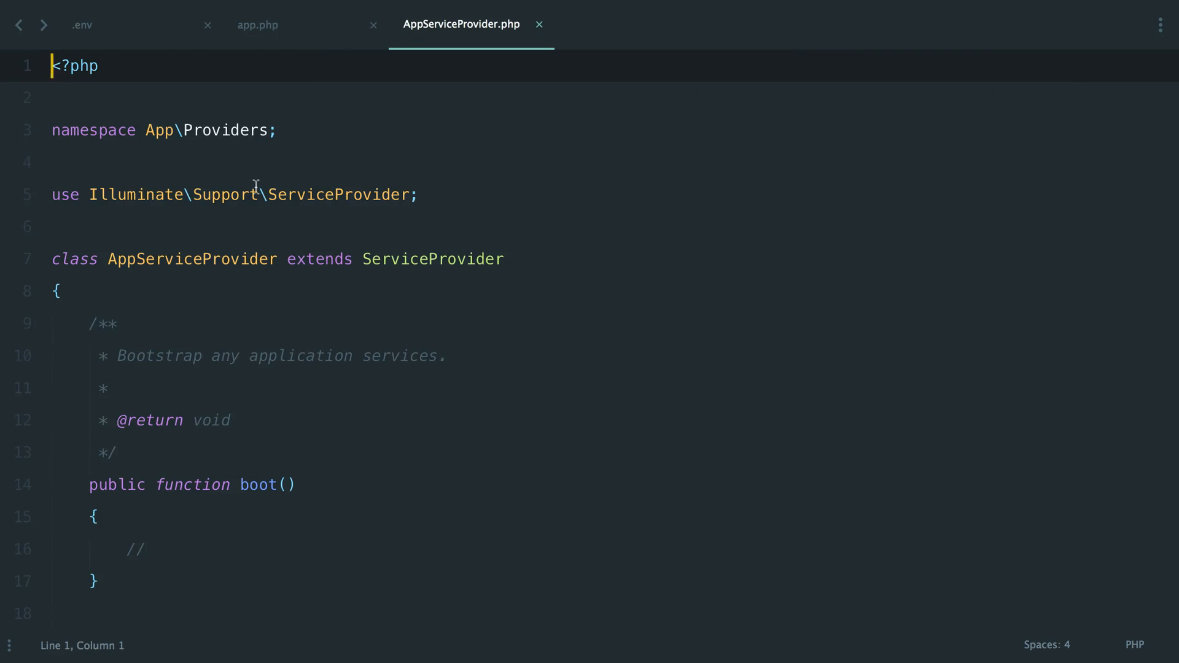
- Import Illuminate\Support\Facades\Schema in AppServiceProvider.php
type("Schema;")
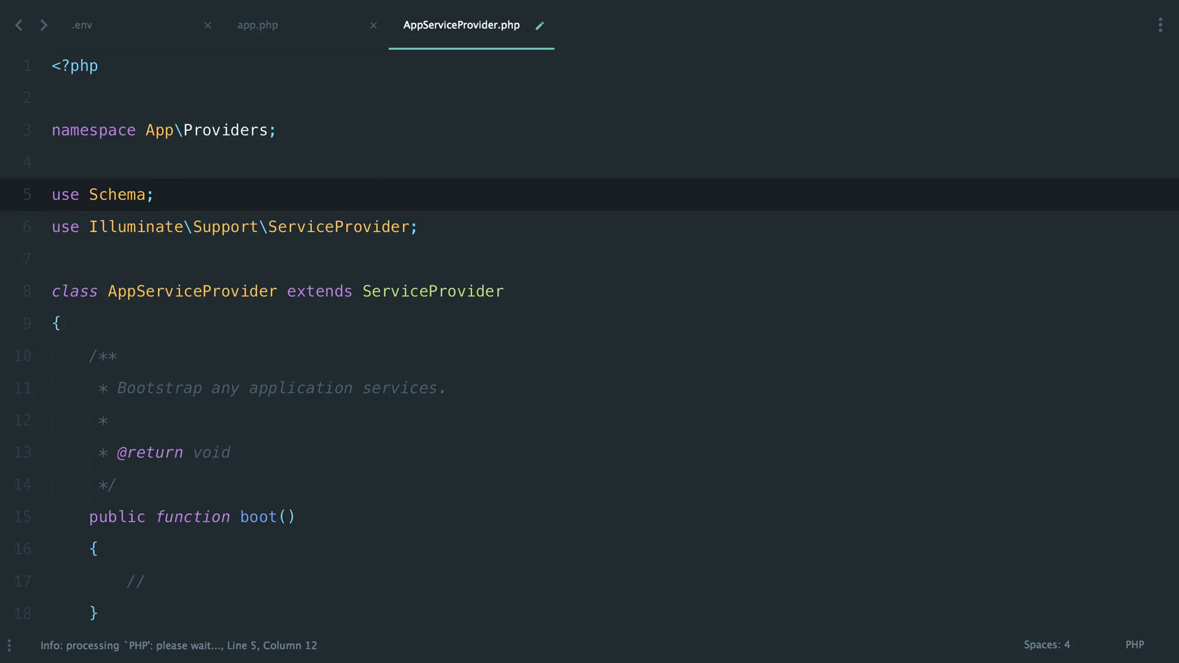
left_click(111, 194)
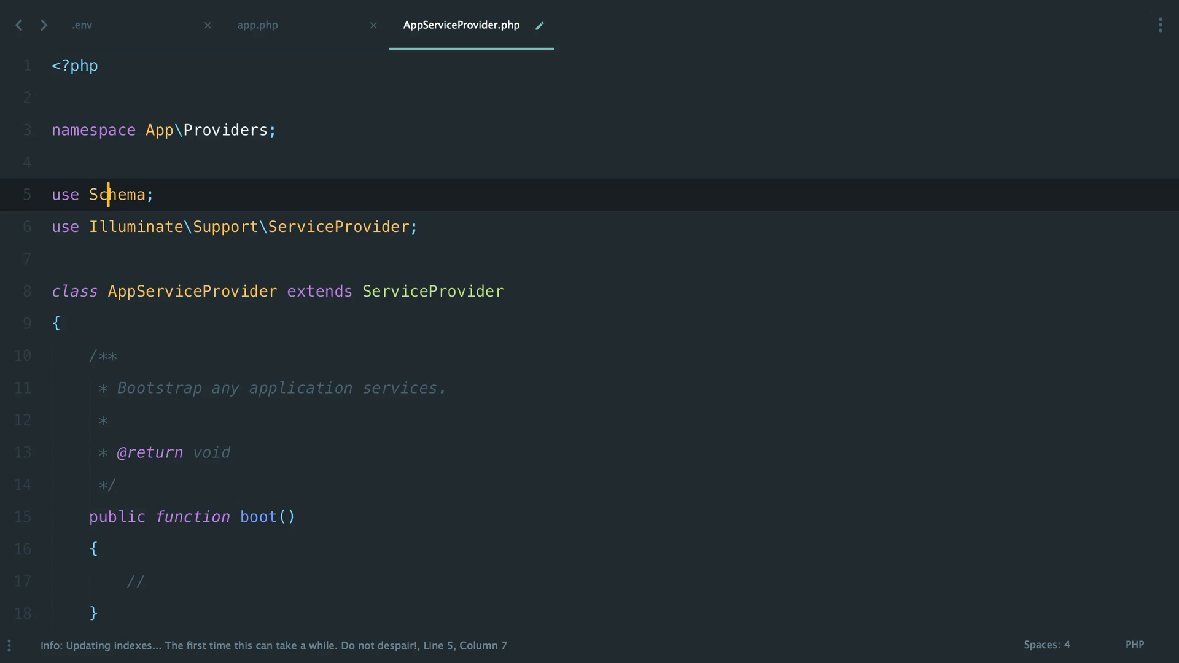
type("Illum")
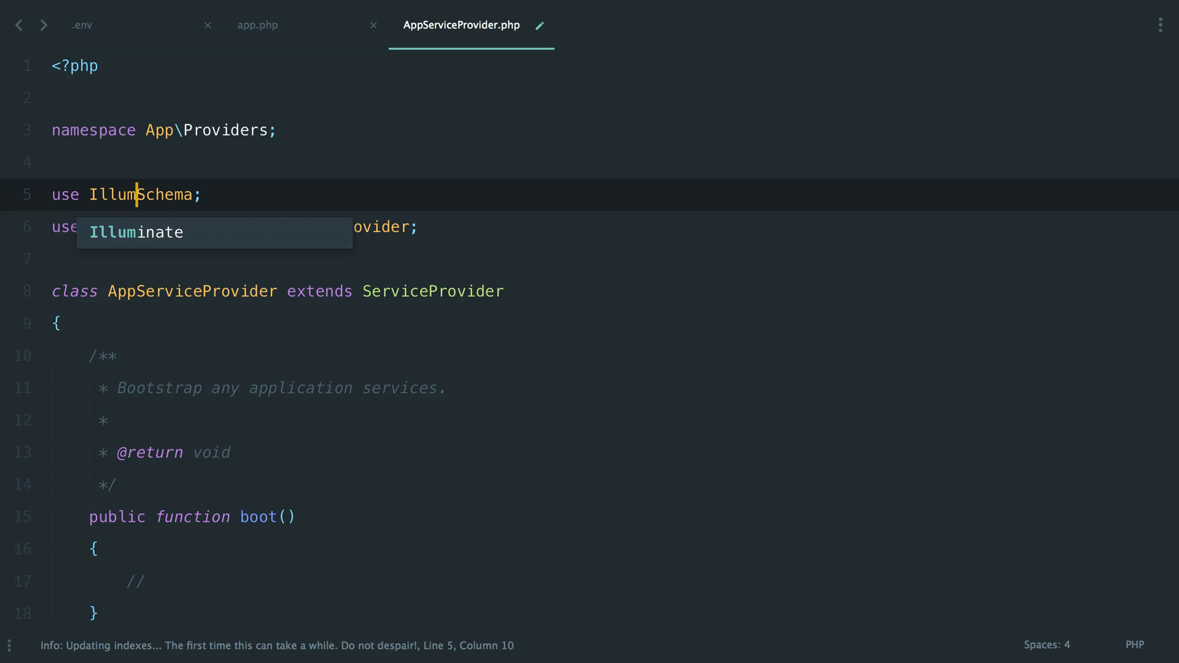
key("Tab")
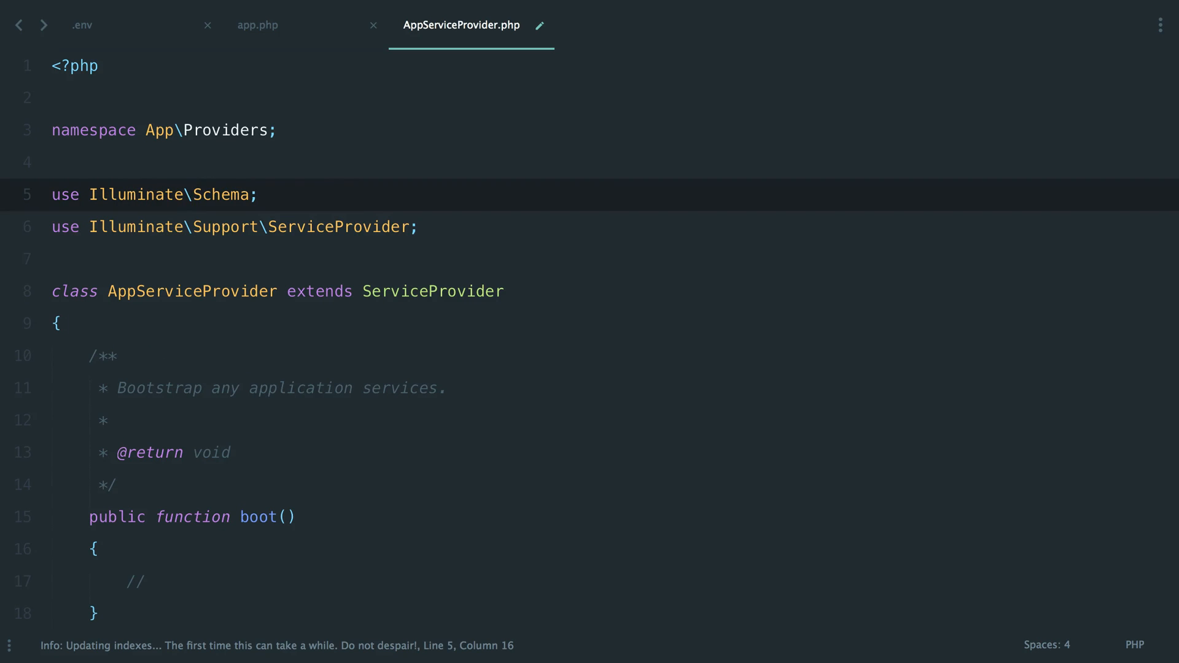
type("Support\\S")
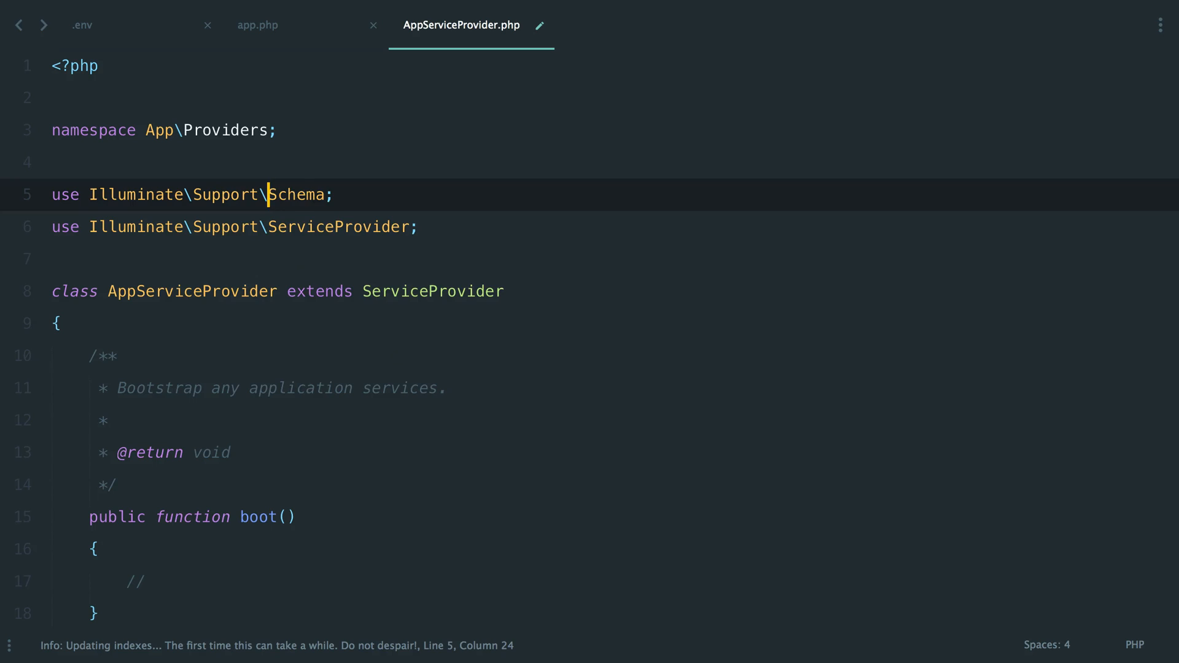
type("Facad")
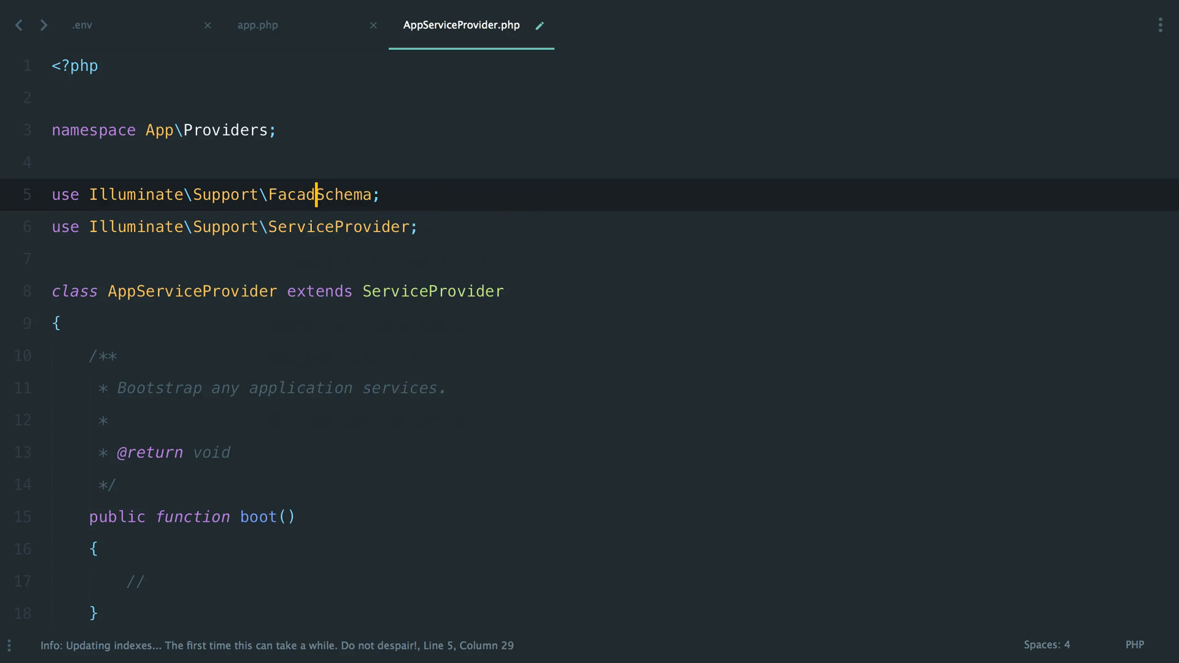
type("es\\")
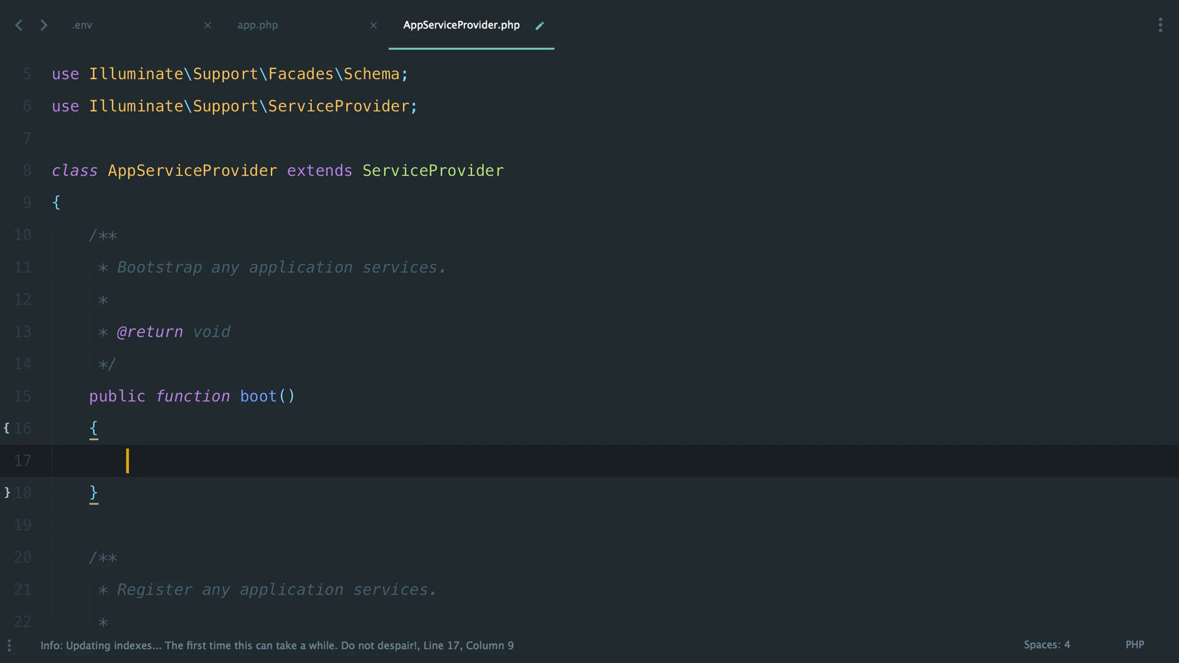
- Add Schema::defaultStringLength(191); inside the boot method
type("Schema::")
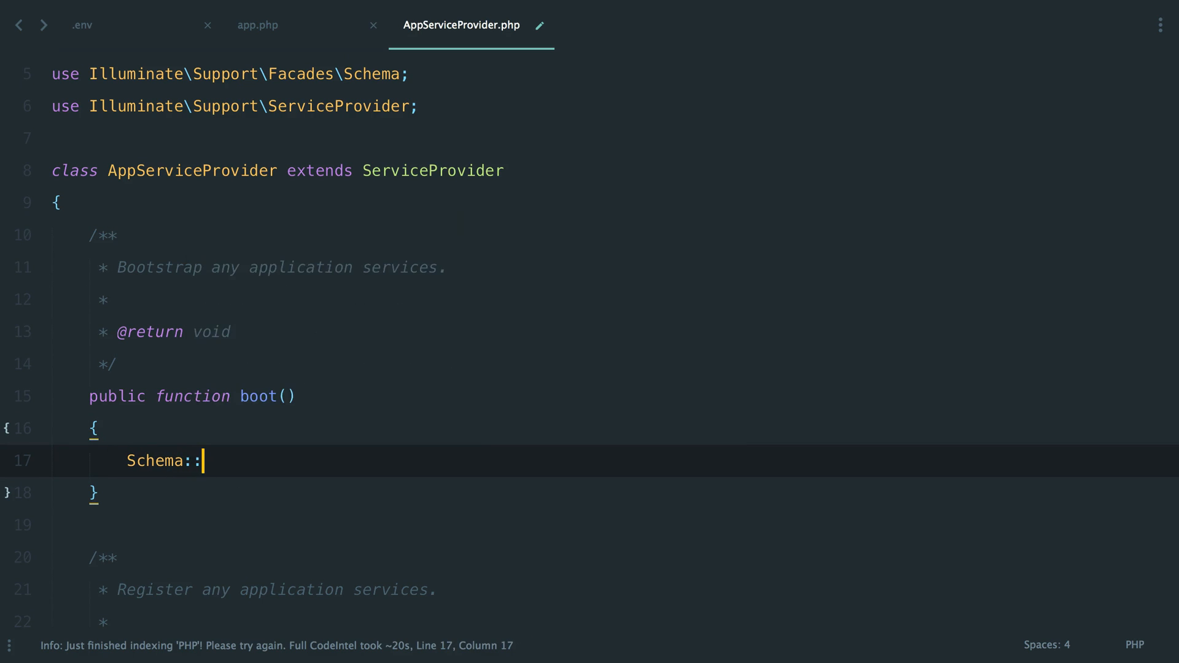
type("defaultStrin")
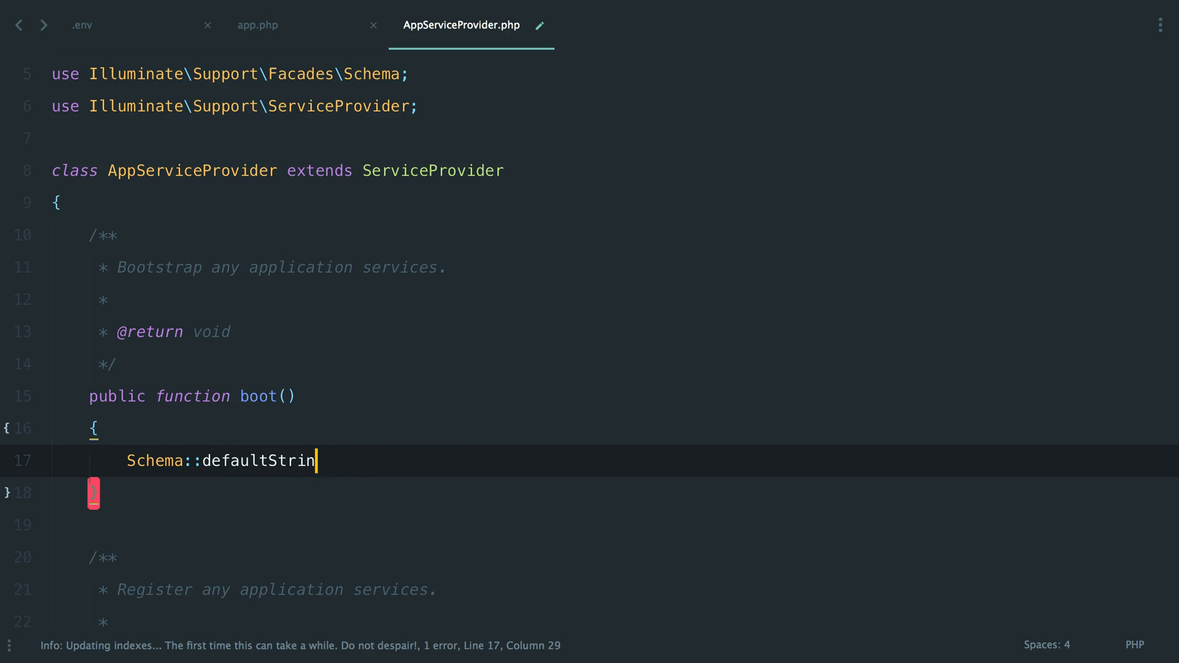
type("gLength")
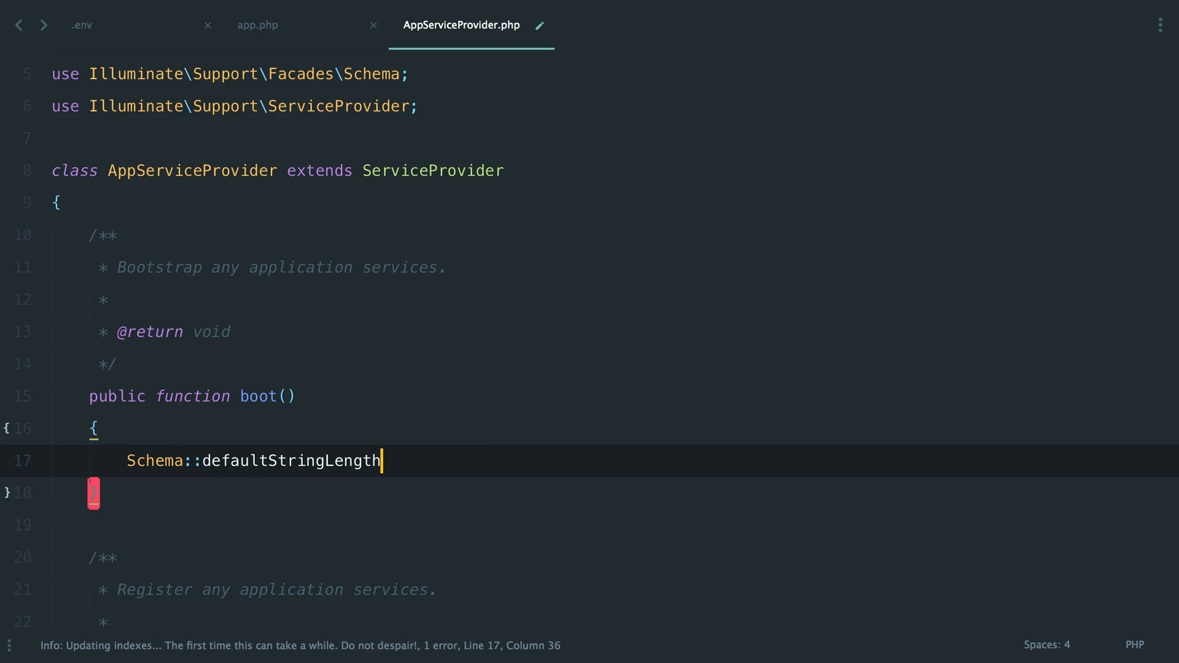
type("(191)")
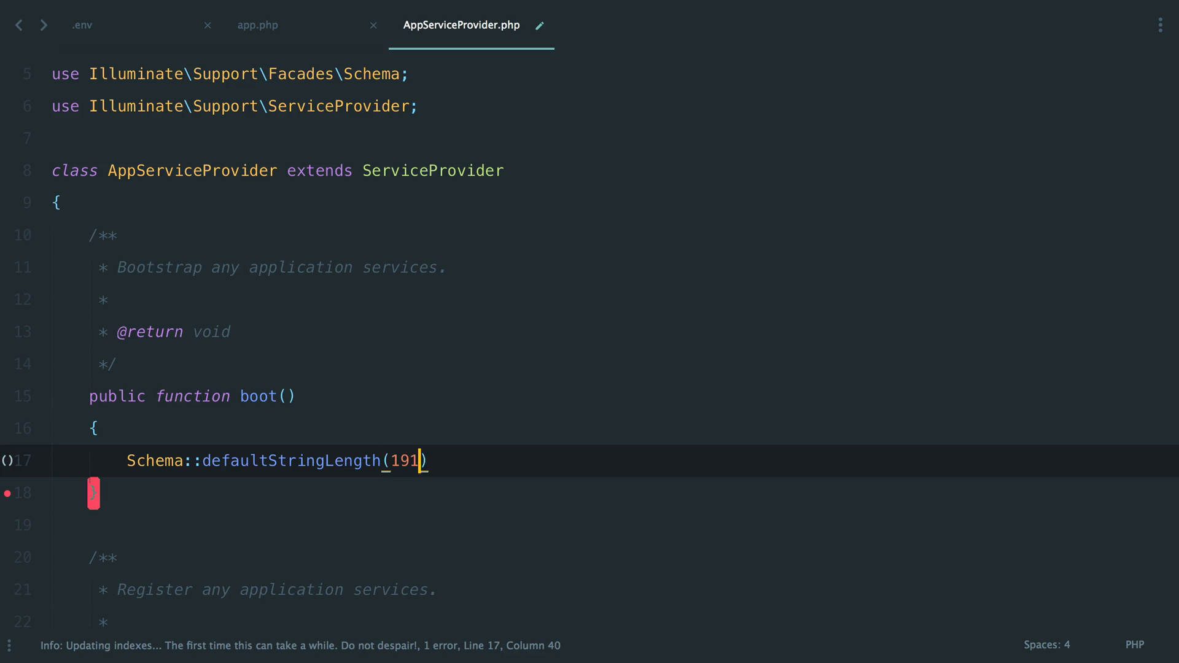
type(";")
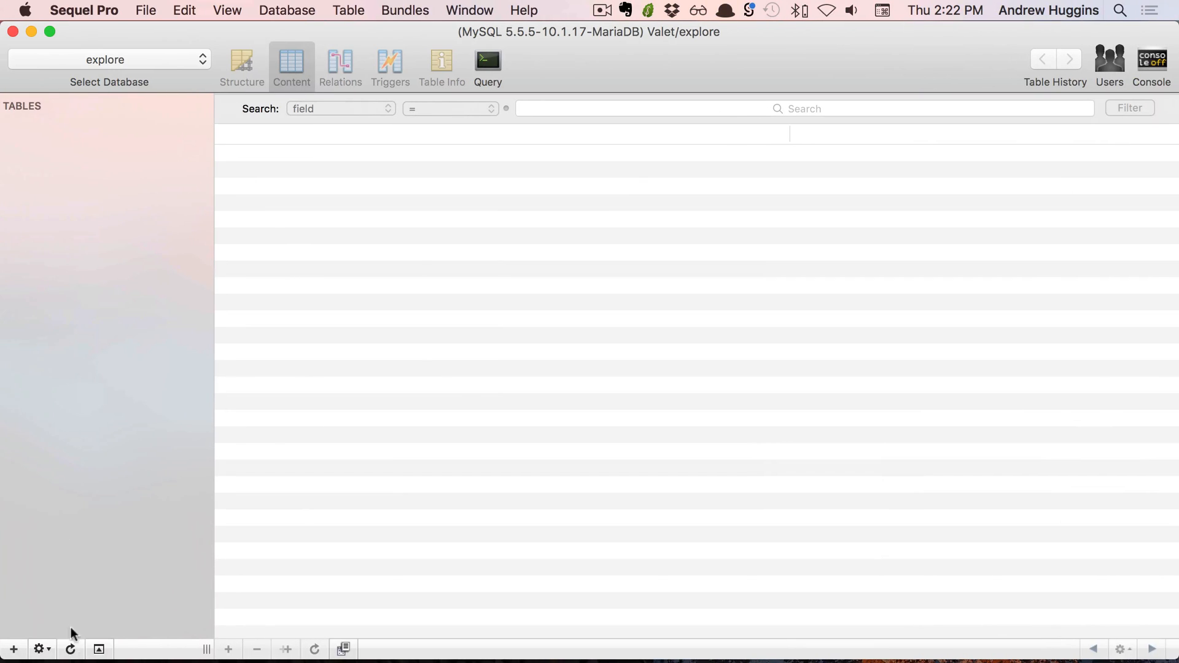
- Refresh the explore table list and delete the migrations and users tables
left_click(49, 144)
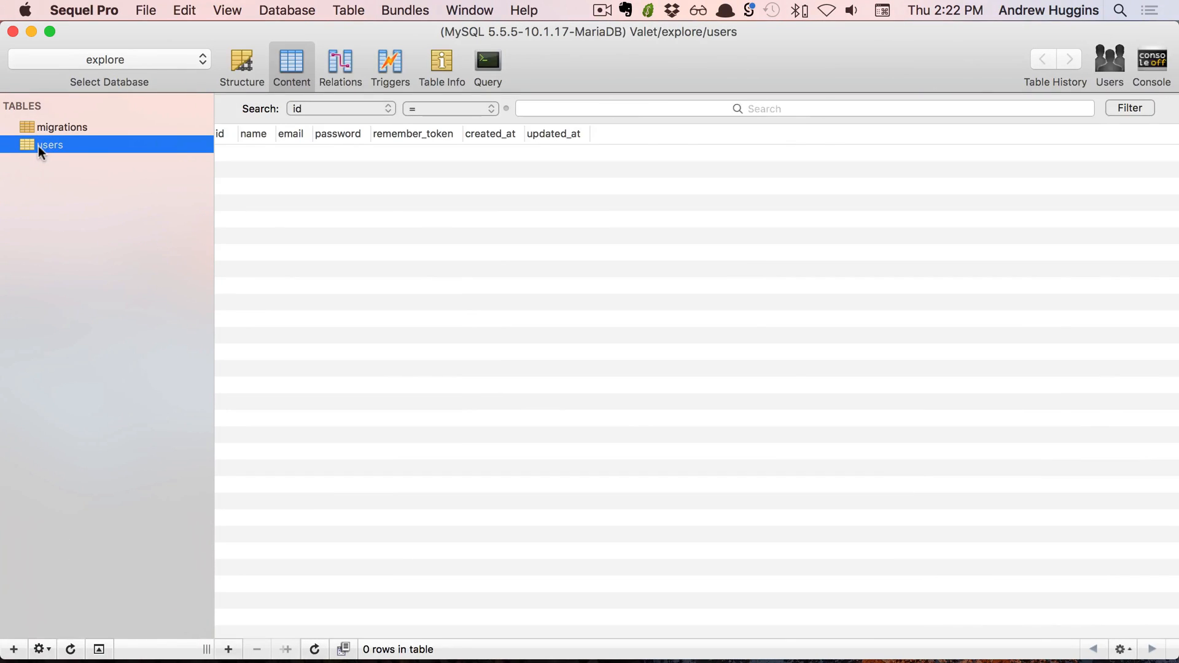
right_click(60, 126)
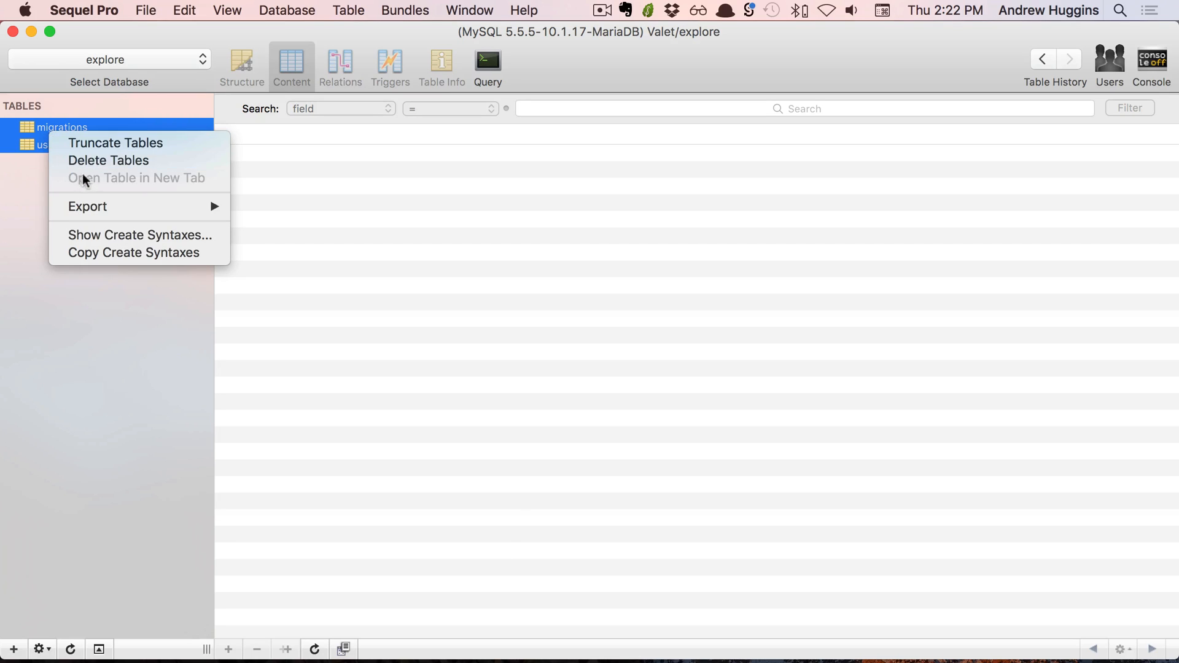
left_click(108, 160)
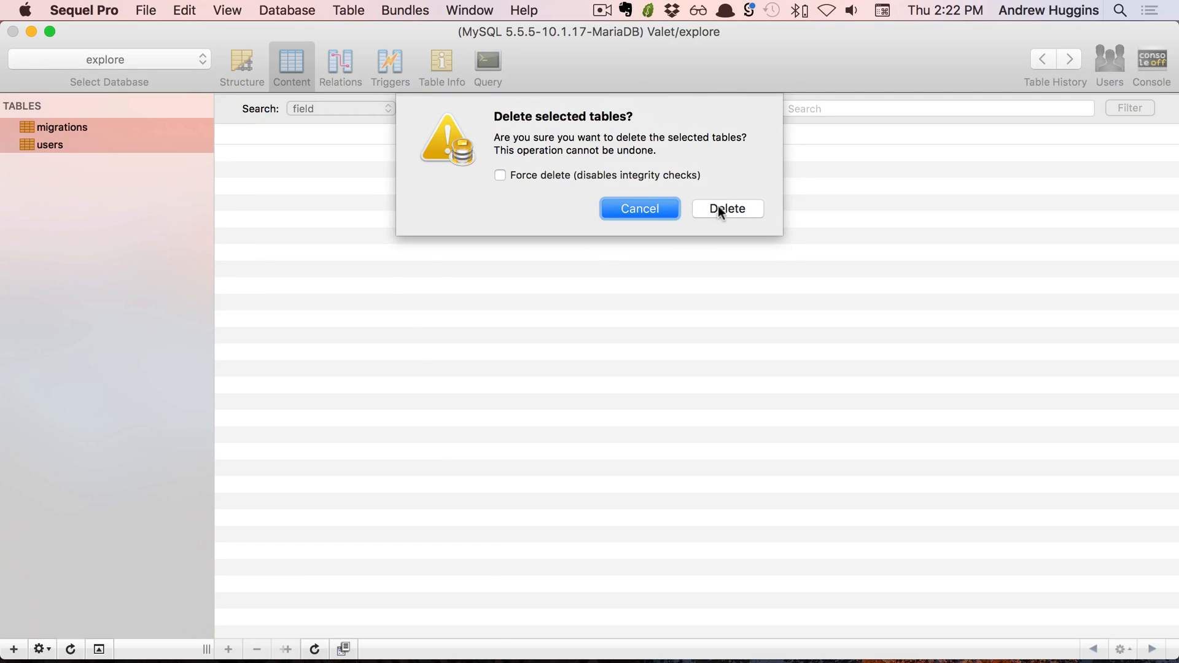
left_click(726, 208)
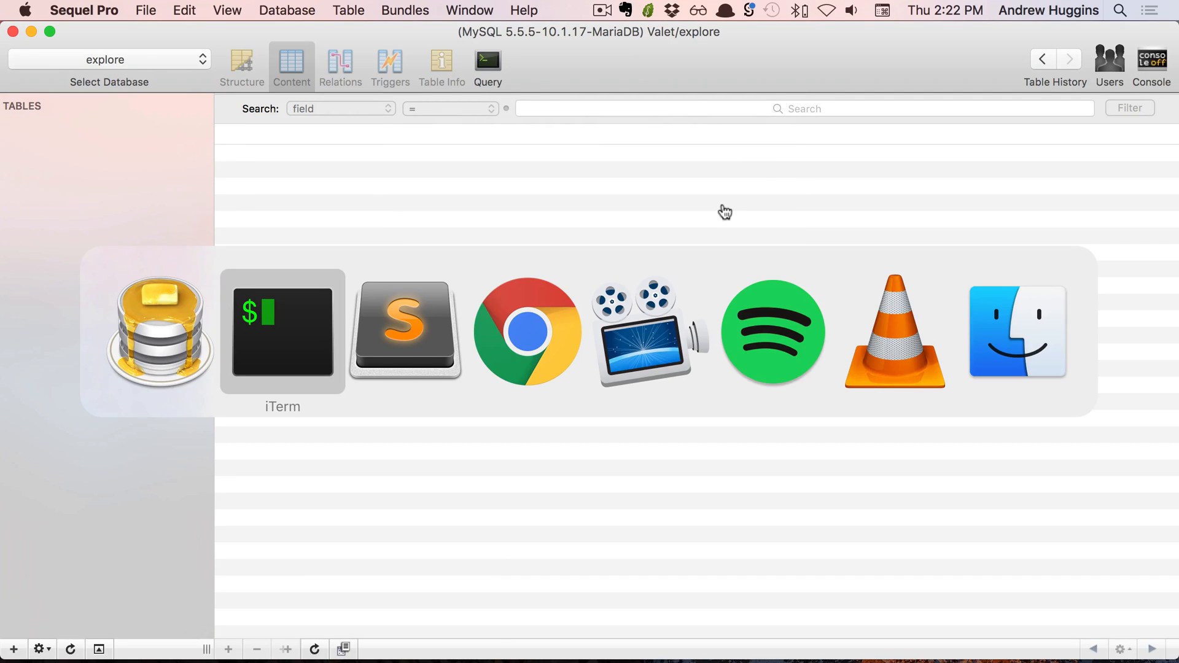
left_click(281, 331)
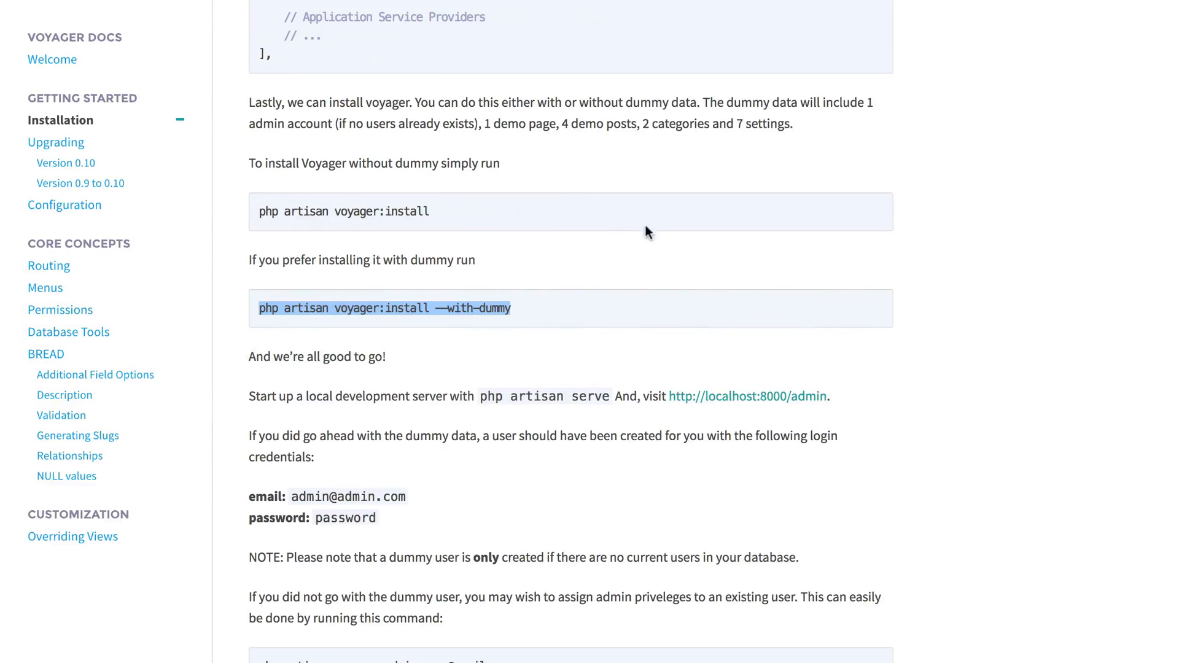
- Scroll the Installation docs down to the dummy admin login credentials
scroll("down", 3)
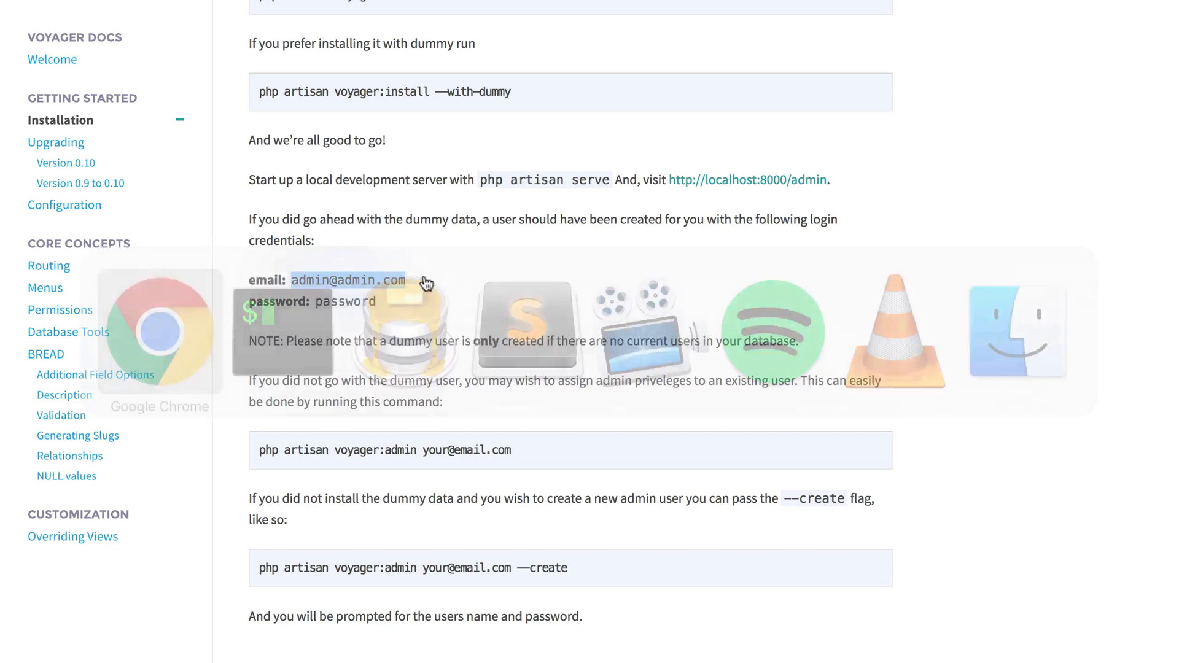
left_click(601, 21)
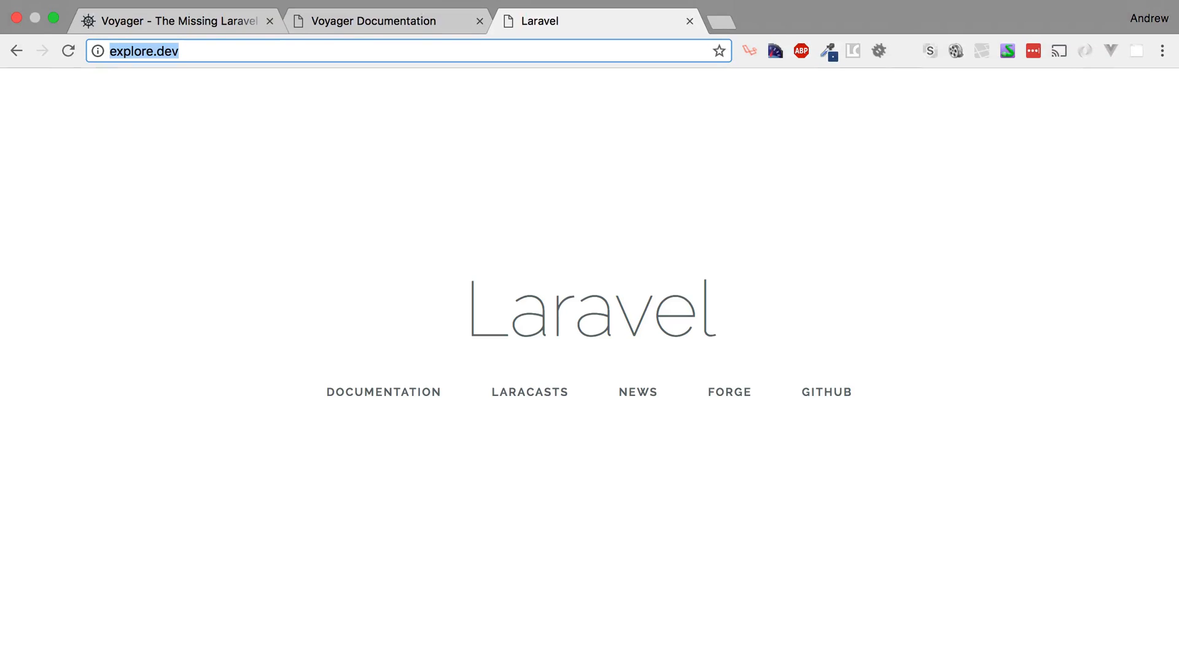
type("/admin")
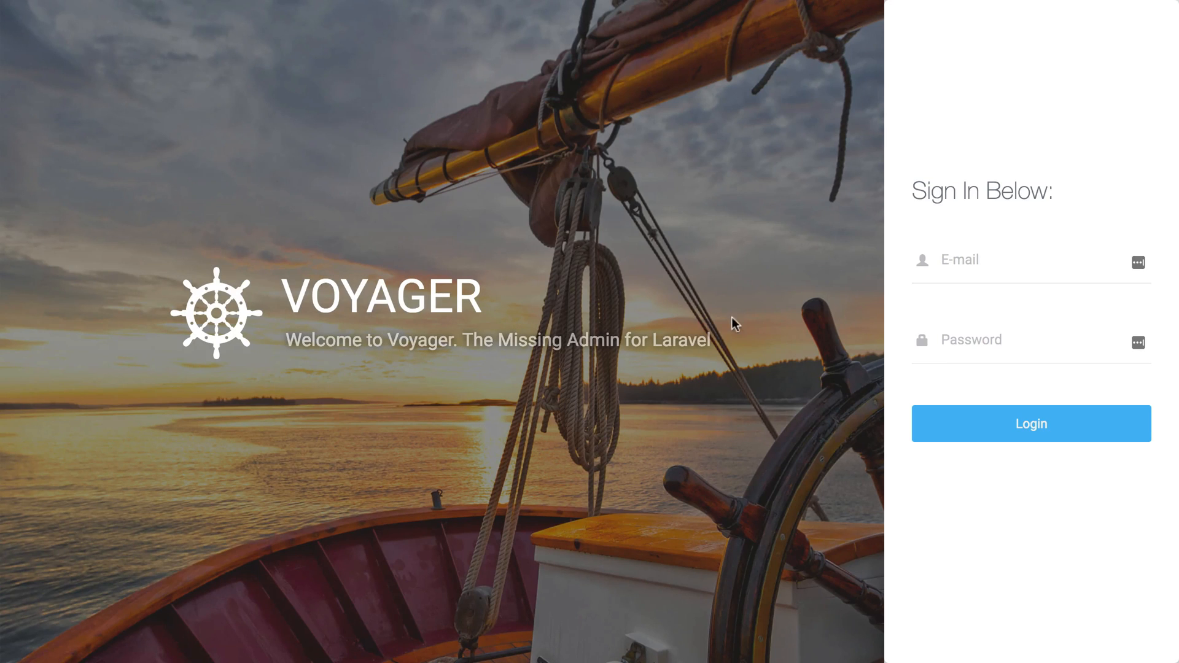
type("admin@admin.com")
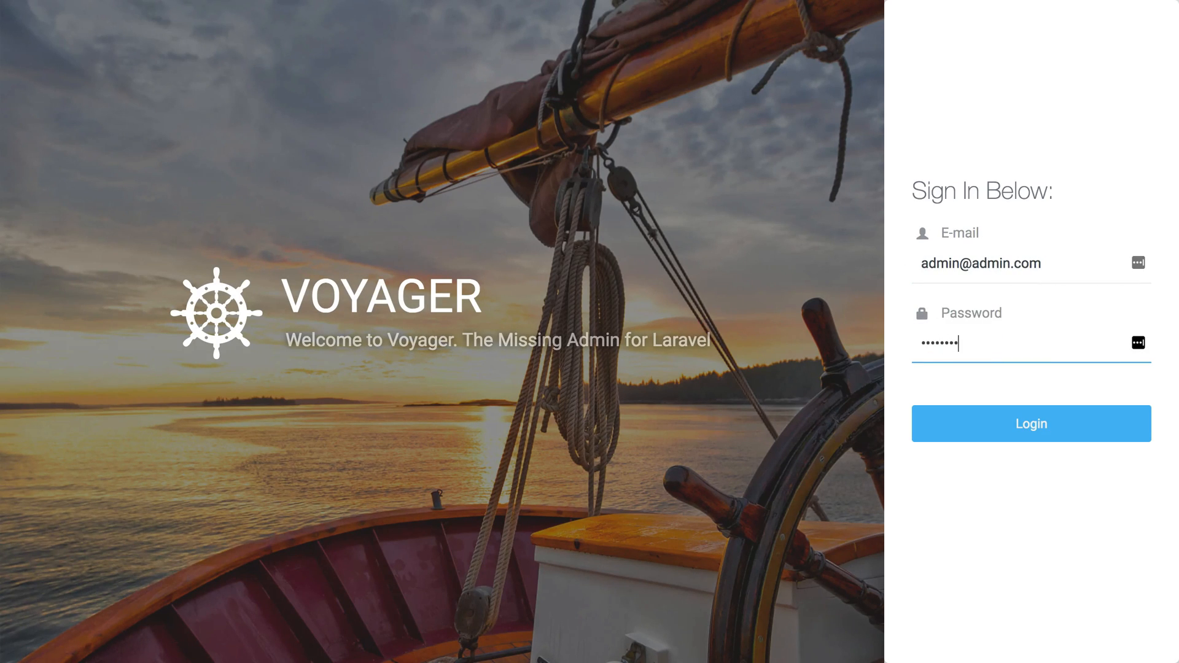
left_click(1031, 423)
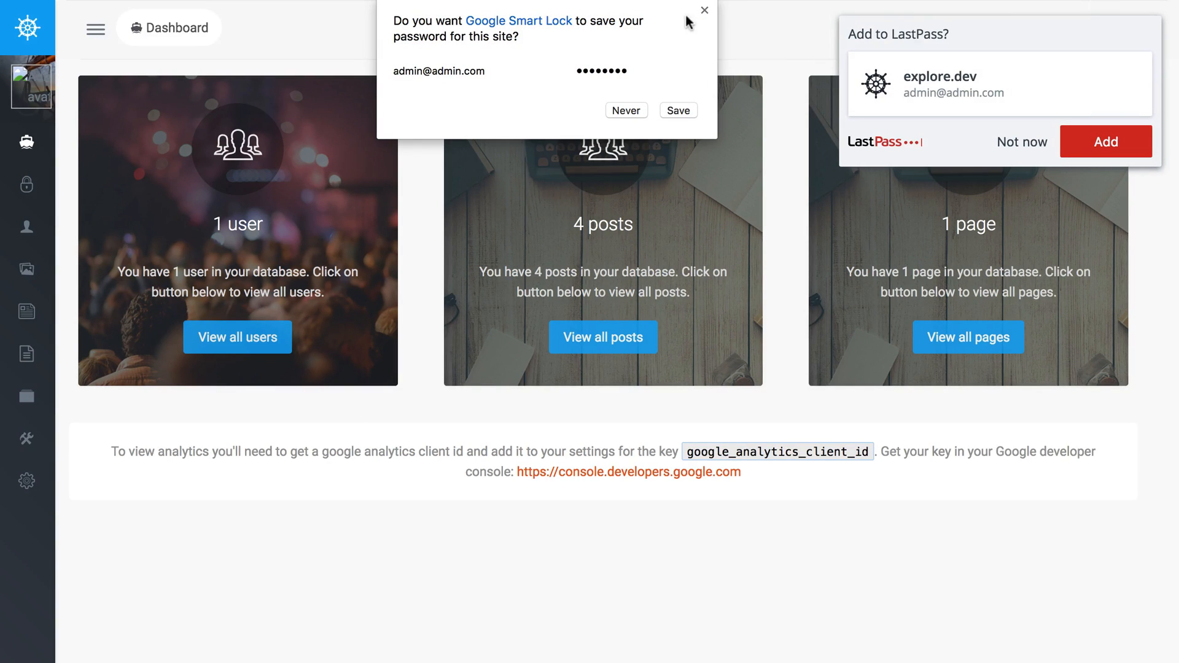
- Dismiss the save-password popup to reveal the dashboard counts
left_click(703, 10)
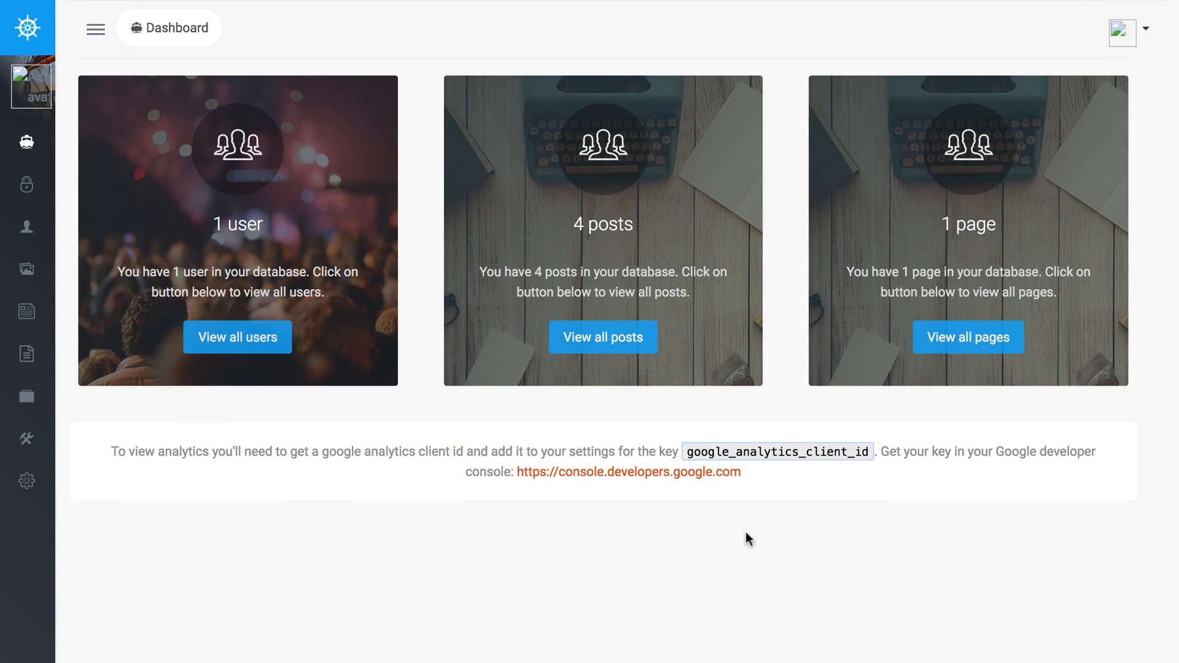
mouse_move(763, 528)
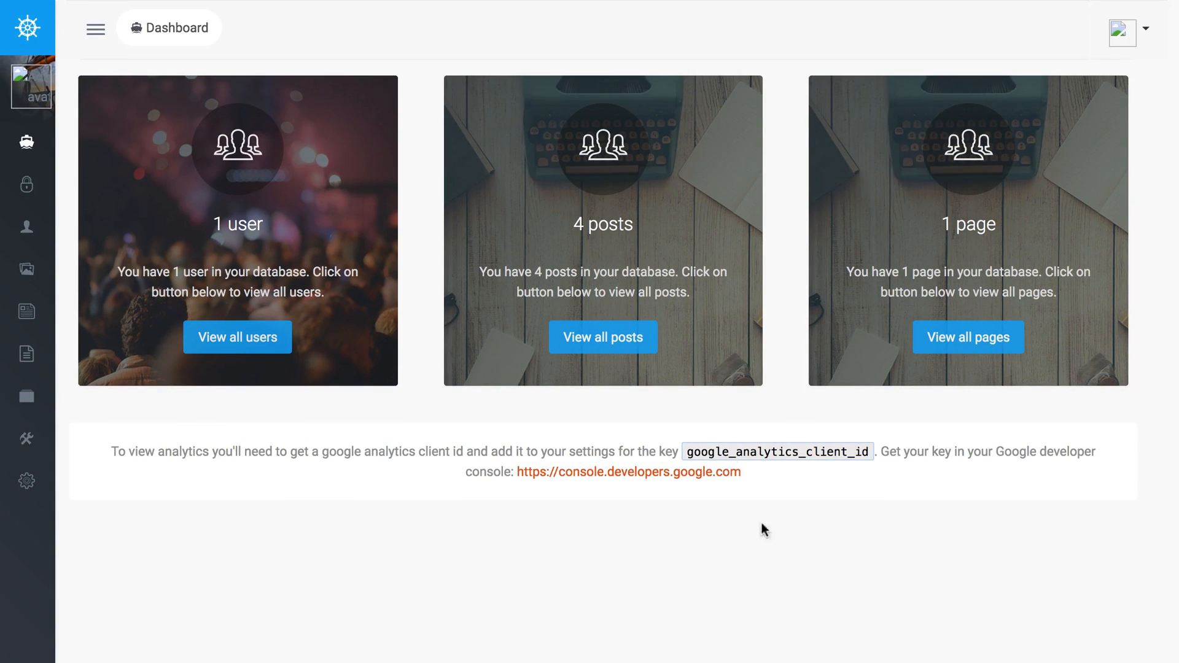